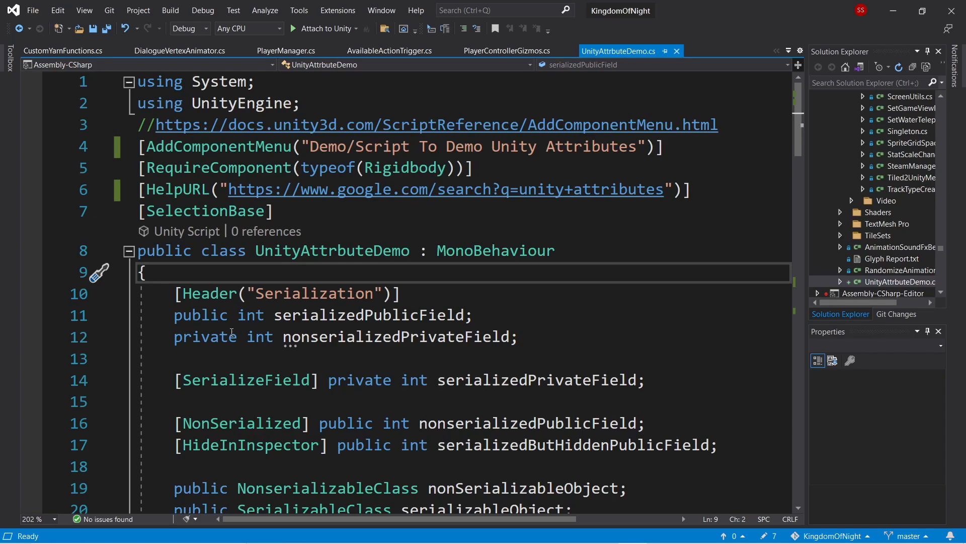
Review the serializedPublicField and nonserializedPrivateField declarations, then bring up the Unity Editor.
{"action": "left_click", "coordinate": [149, 272]}
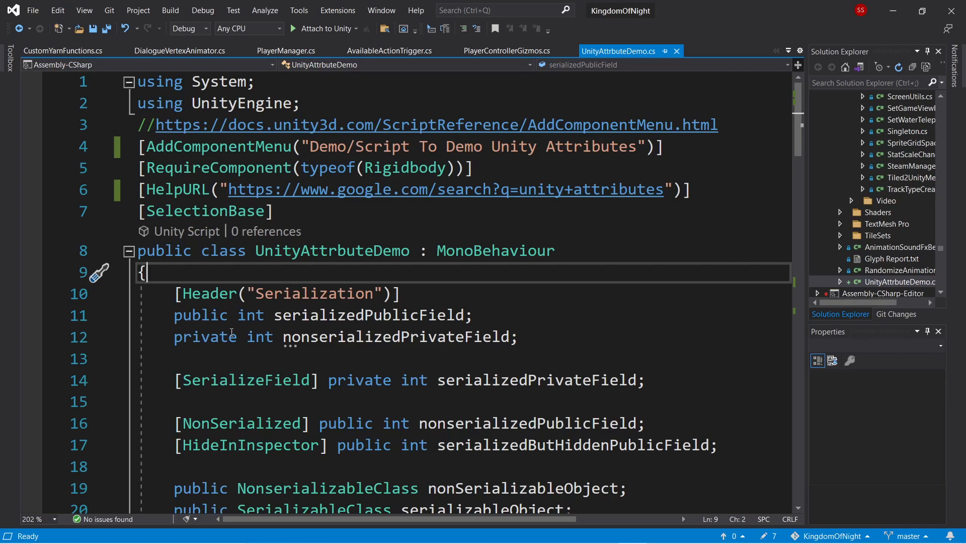
{"action": "left_click", "coordinate": [221, 315]}
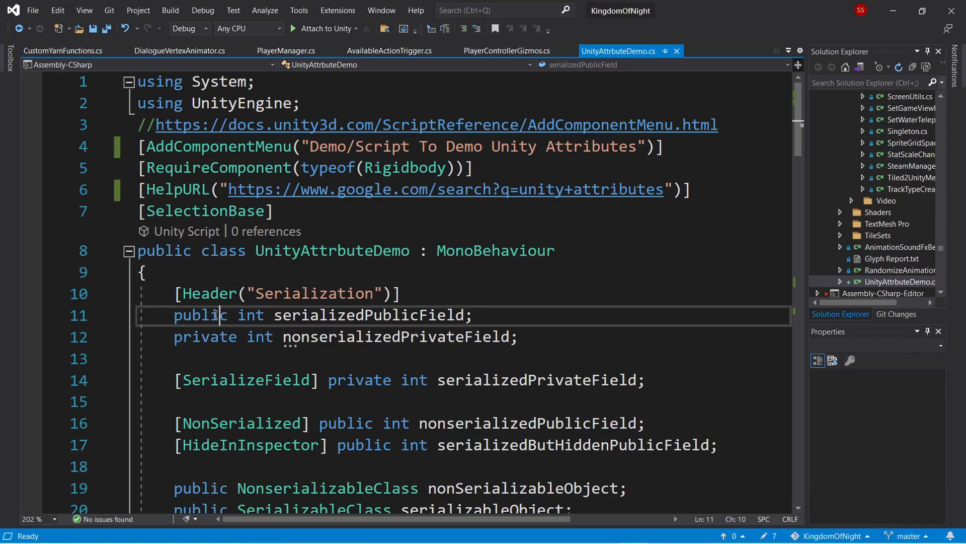
{"action": "double_click", "coordinate": [200, 315]}
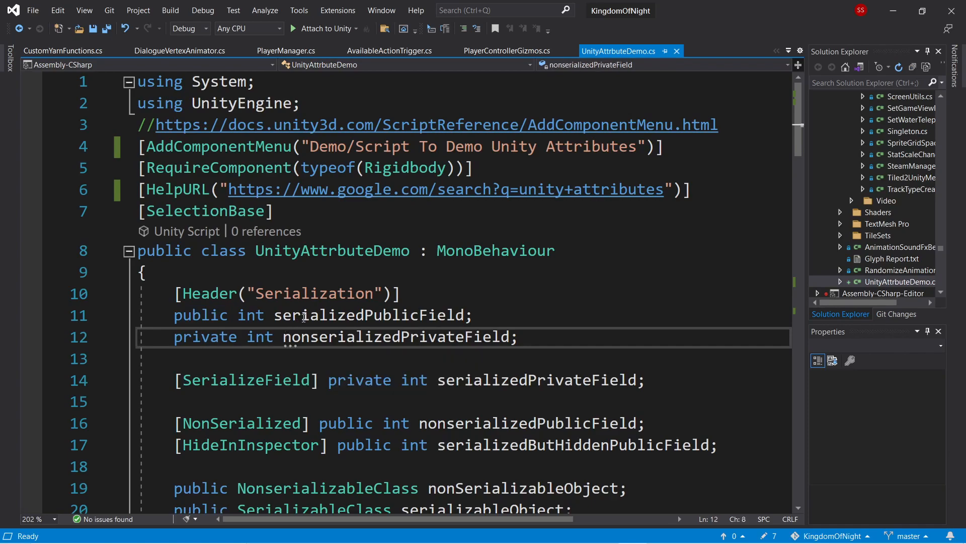
{"action": "double_click", "coordinate": [369, 315]}
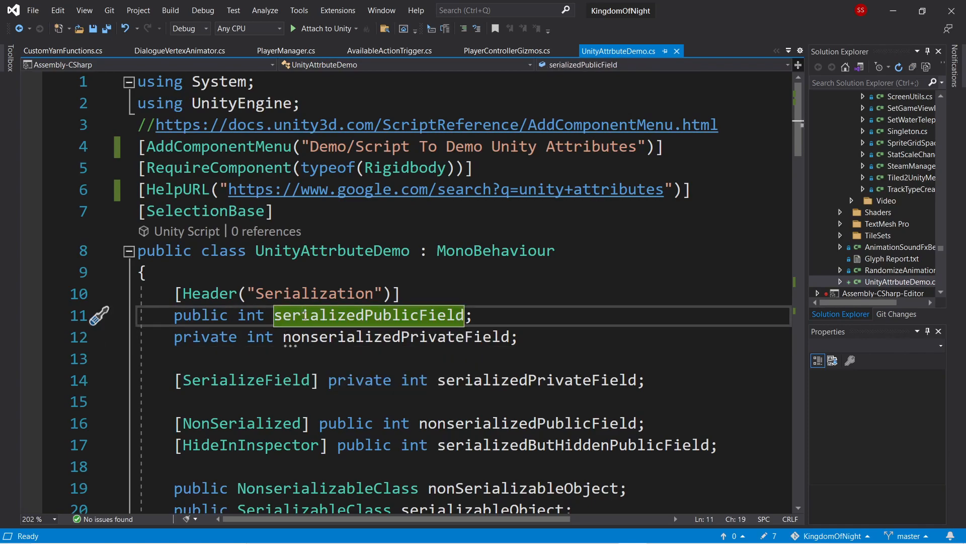
{"action": "left_click", "coordinate": [301, 337]}
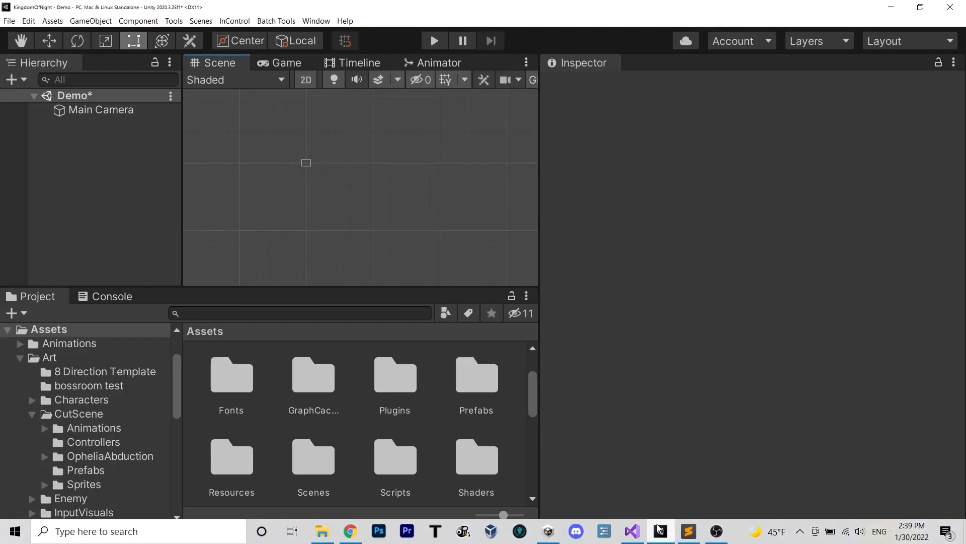
Select Main Camera in the Hierarchy to show its Script To Demo Unity Attributes component.
{"action": "left_click", "coordinate": [101, 110]}
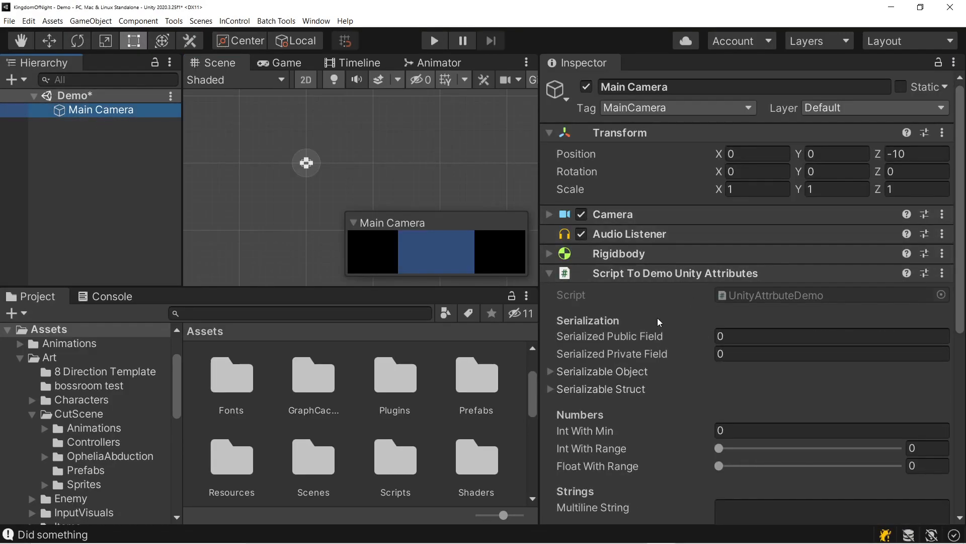
{"action": "mouse_move", "coordinate": [620, 336]}
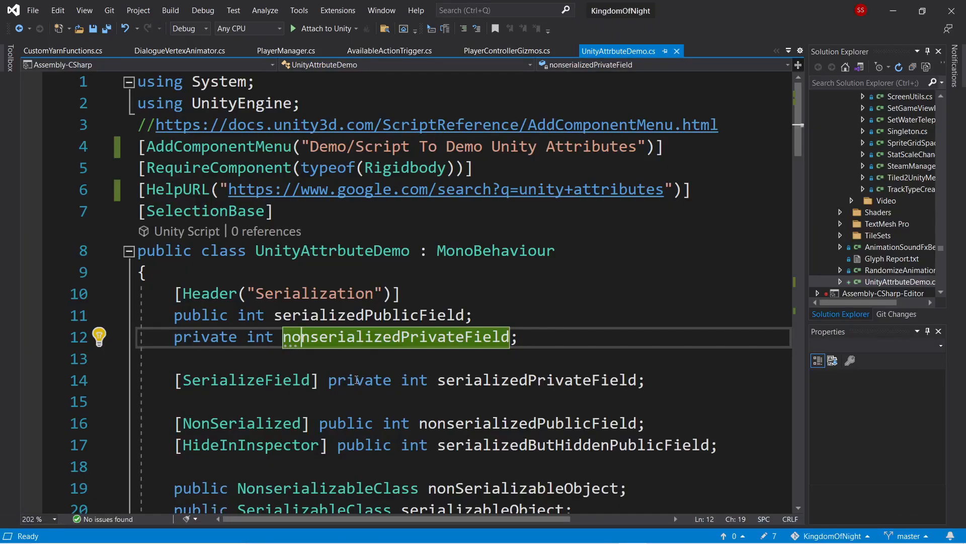
{"action": "mouse_move", "coordinate": [248, 380]}
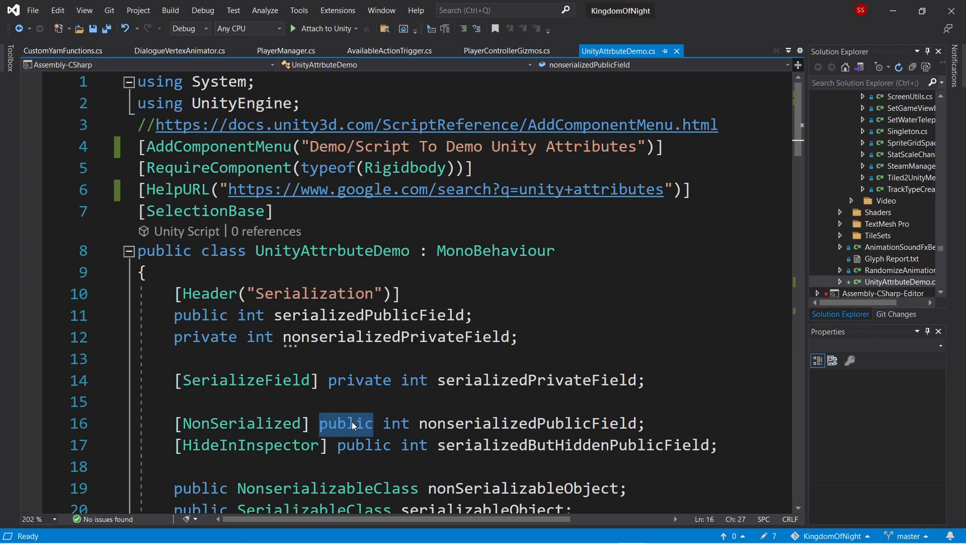
{"action": "mouse_move", "coordinate": [213, 424]}
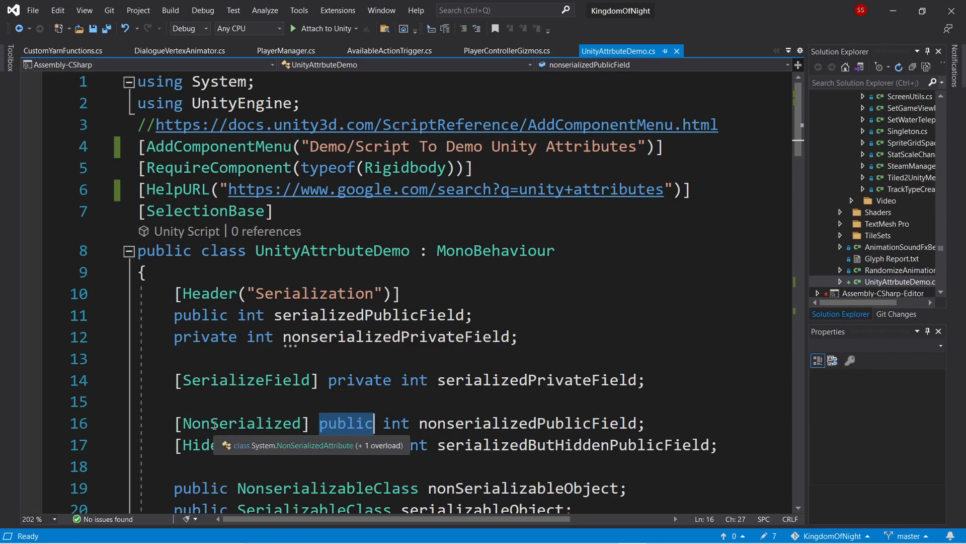
{"action": "double_click", "coordinate": [526, 423]}
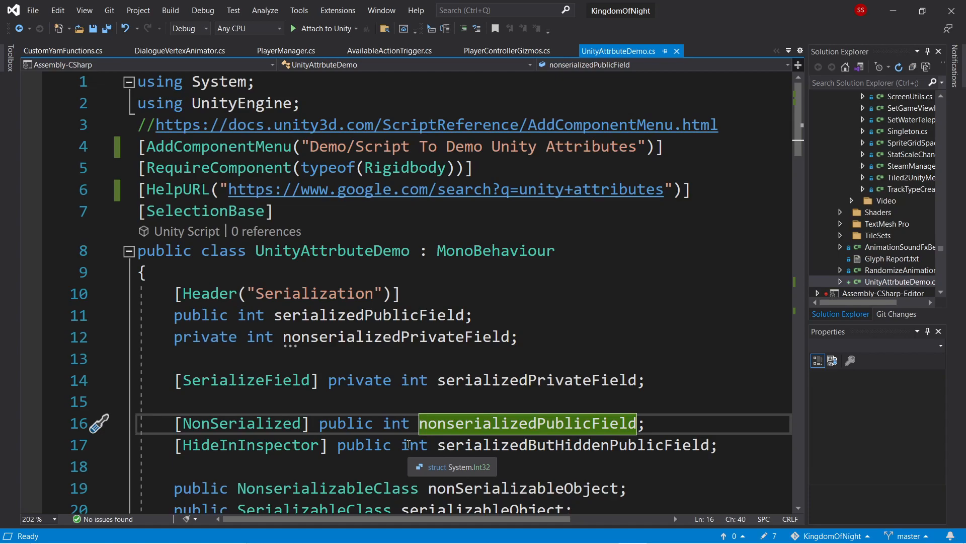
Review the nonSerializableObject and serializable object/struct field declarations in the script.
{"action": "scroll", "scroll_direction": "down", "scroll_amount": 3}
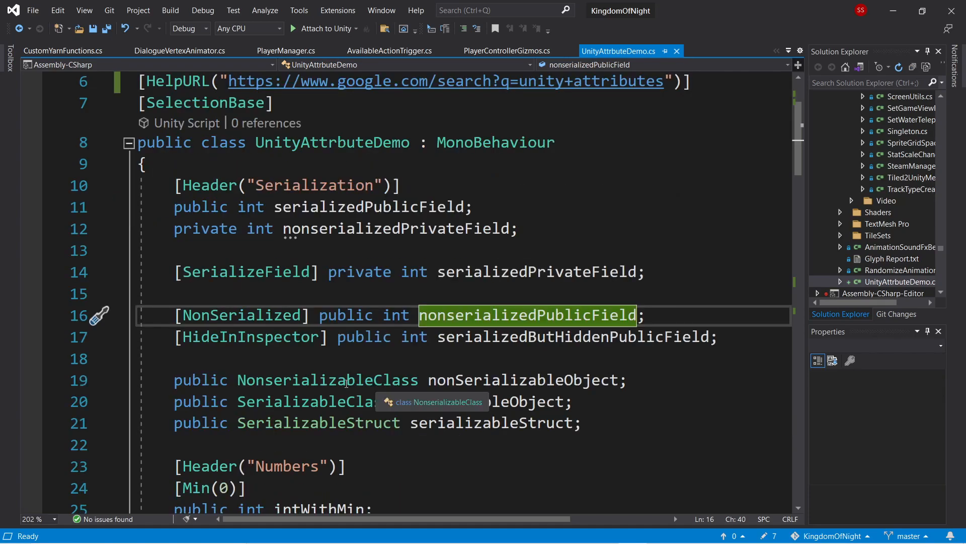
{"action": "mouse_move", "coordinate": [369, 356]}
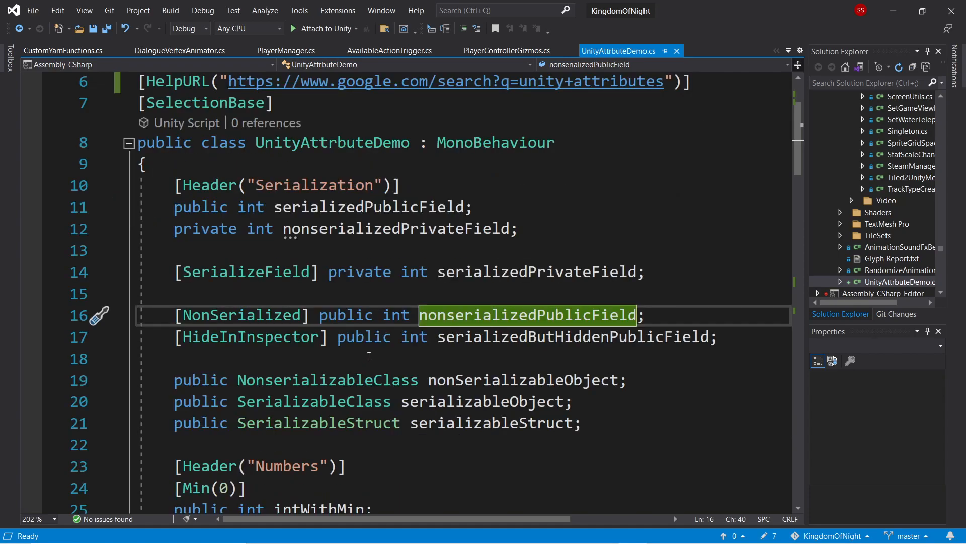
{"action": "mouse_move", "coordinate": [309, 422]}
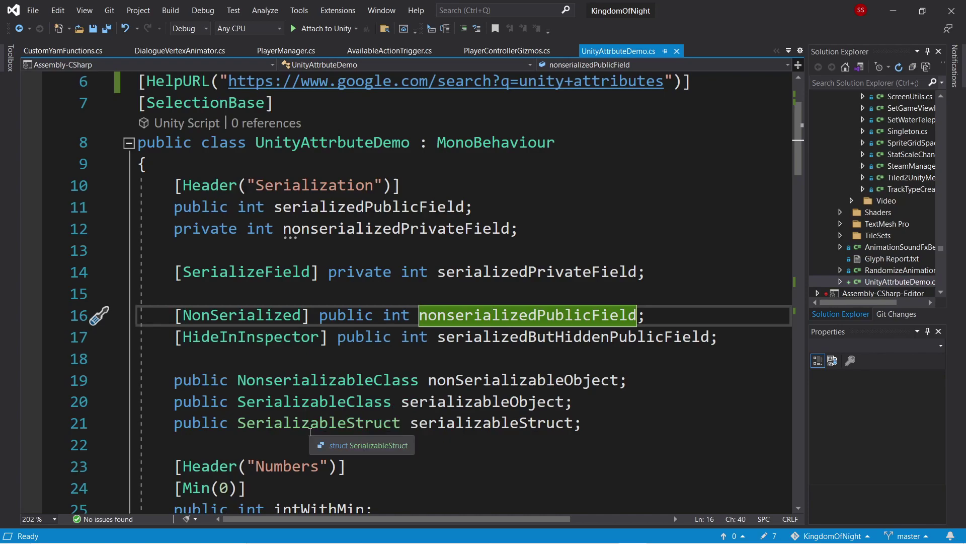
{"action": "left_click", "coordinate": [199, 381]}
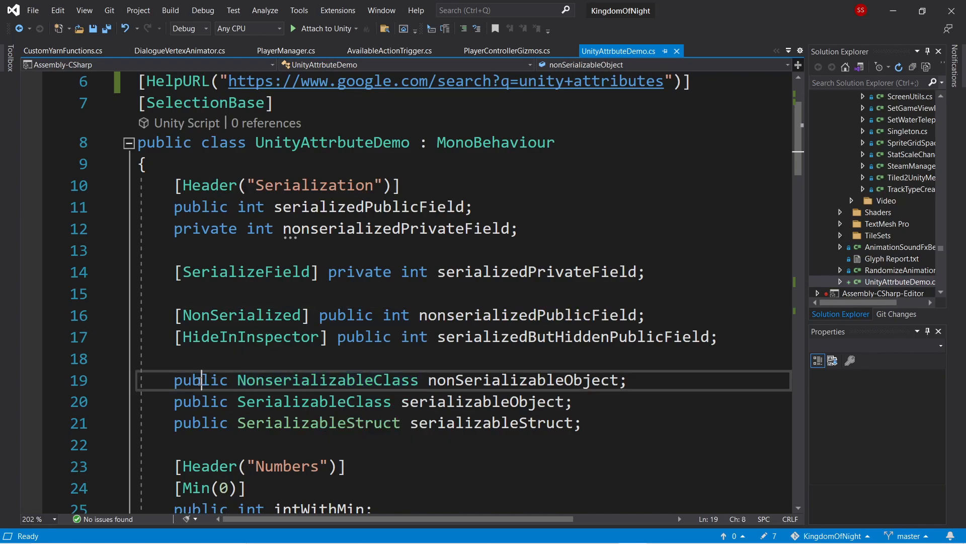
{"action": "mouse_move", "coordinate": [331, 386]}
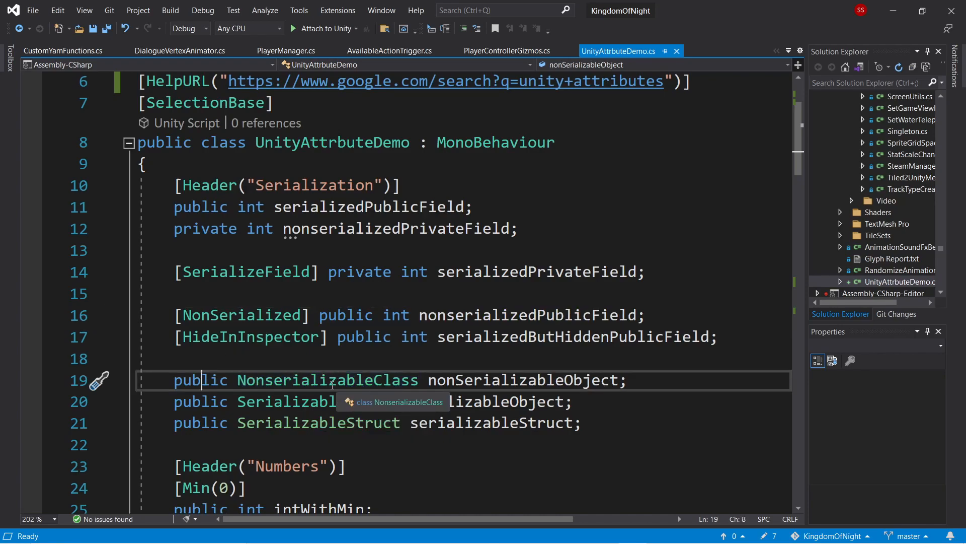
{"action": "scroll", "scroll_direction": "down", "scroll_amount": 3}
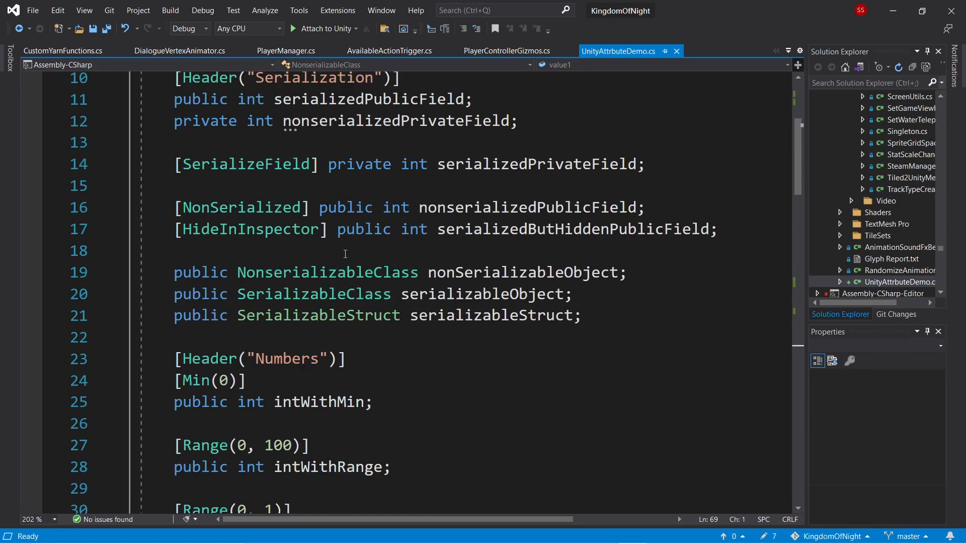
{"action": "mouse_move", "coordinate": [493, 272]}
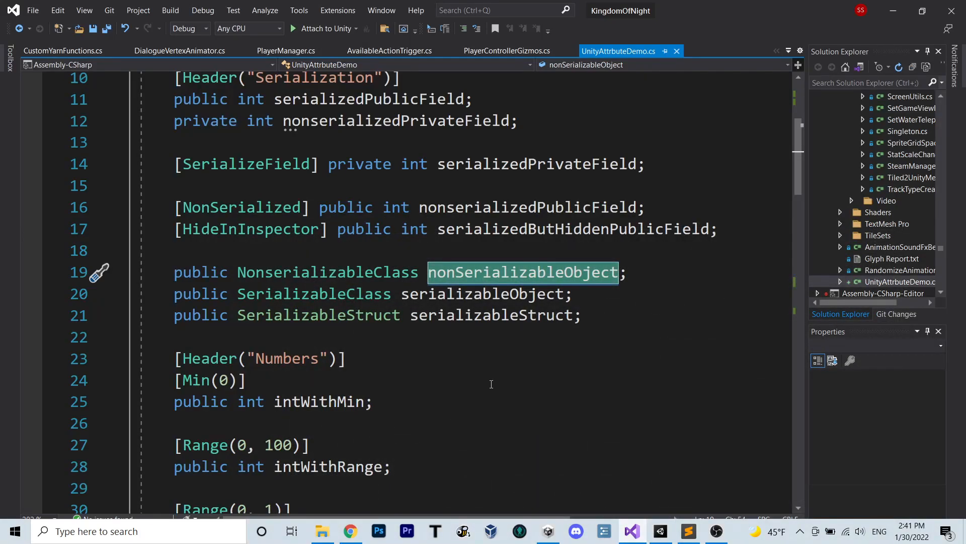
{"action": "left_click", "coordinate": [314, 294]}
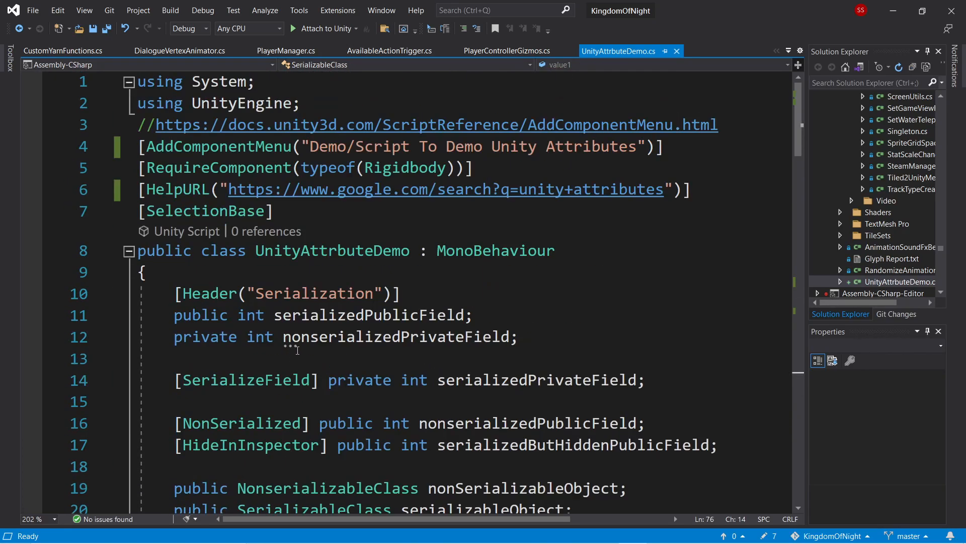
{"action": "scroll", "scroll_direction": "down", "scroll_amount": 3}
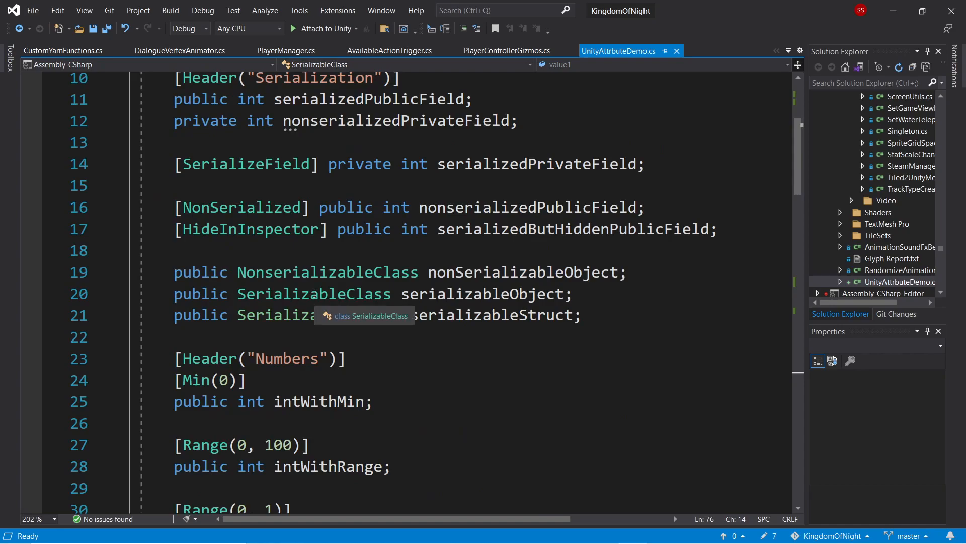
{"action": "double_click", "coordinate": [318, 315]}
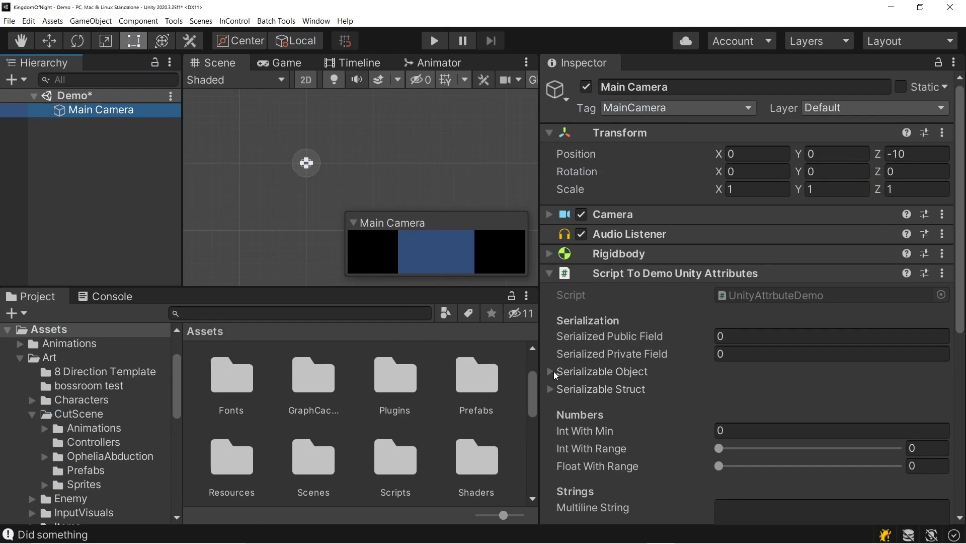
Inspect the Serializable Object foldout, then scroll the script to the Serialization and Numbers Header attributes.
{"action": "left_click", "coordinate": [550, 371]}
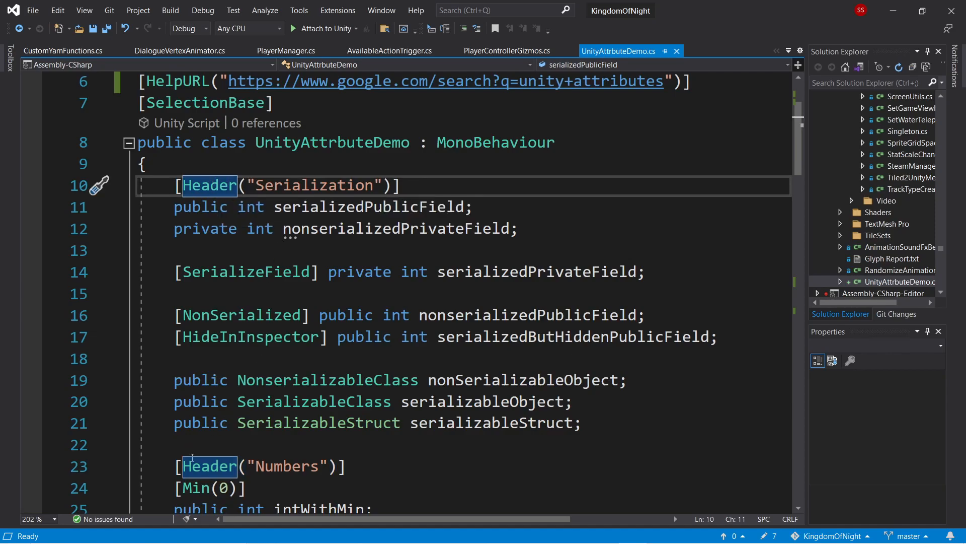
{"action": "scroll", "scroll_direction": "down", "scroll_amount": 3}
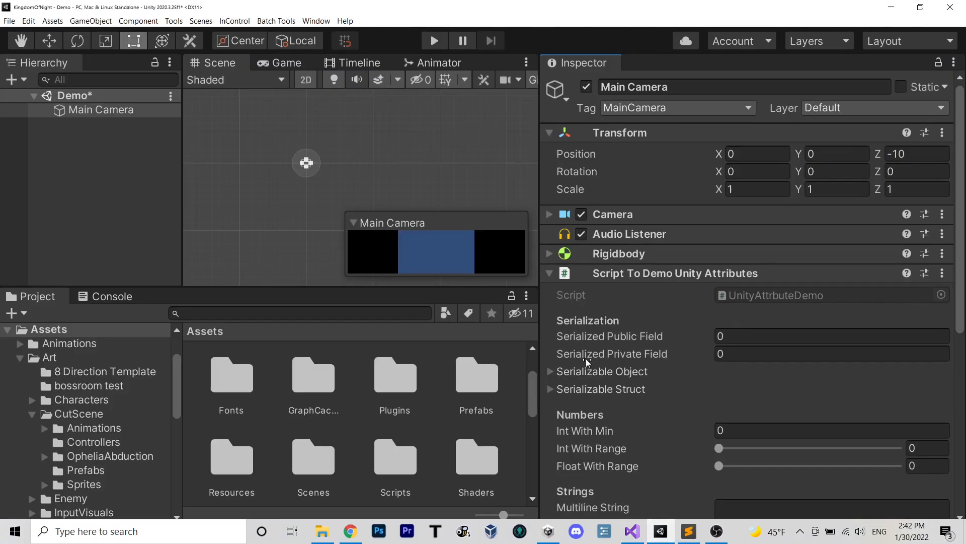
{"action": "scroll", "scroll_direction": "down", "scroll_amount": 3}
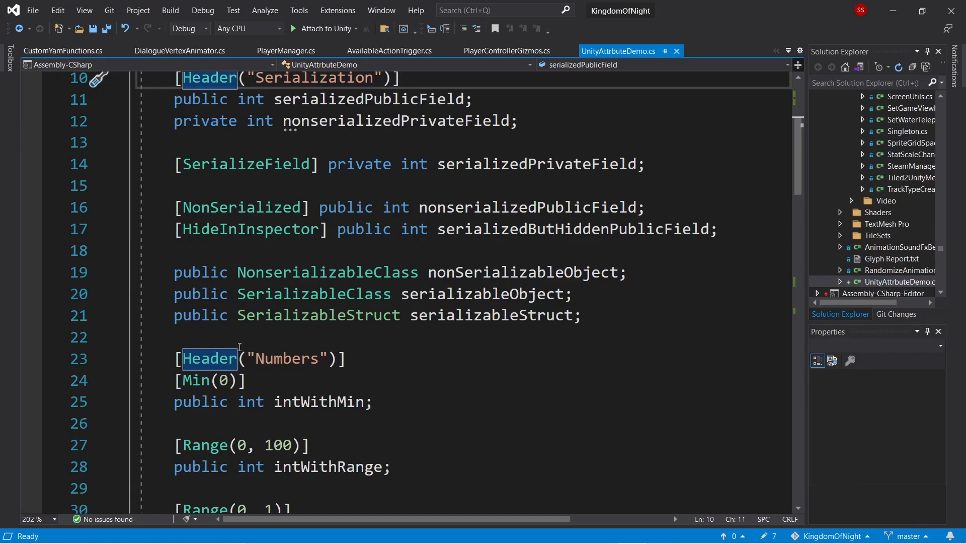
{"action": "scroll", "scroll_direction": "down", "scroll_amount": 3}
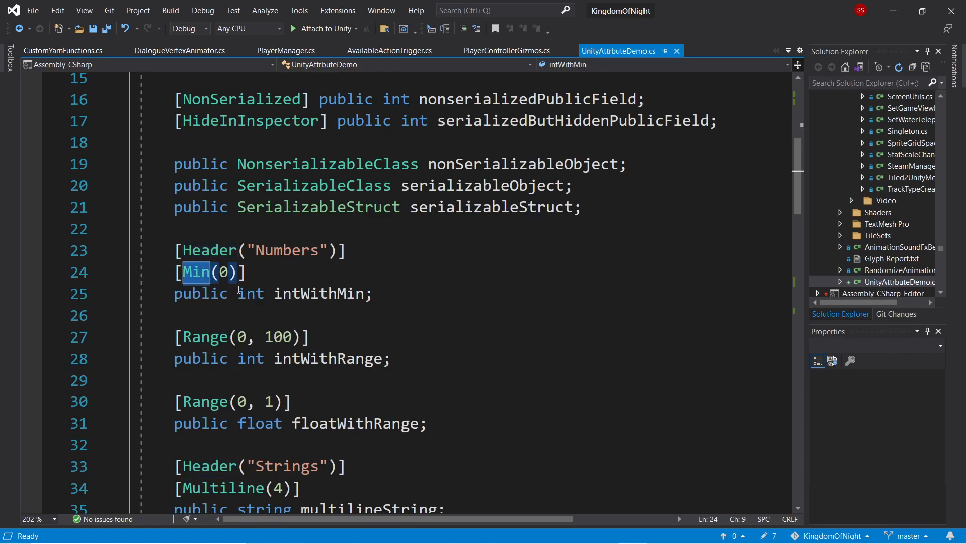
{"action": "mouse_move", "coordinate": [304, 294]}
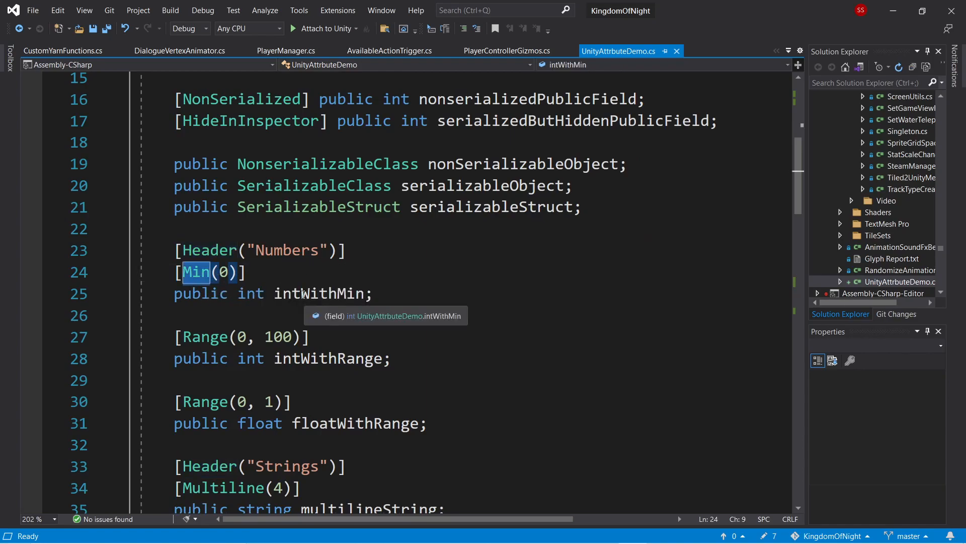
{"action": "mouse_move", "coordinate": [204, 338]}
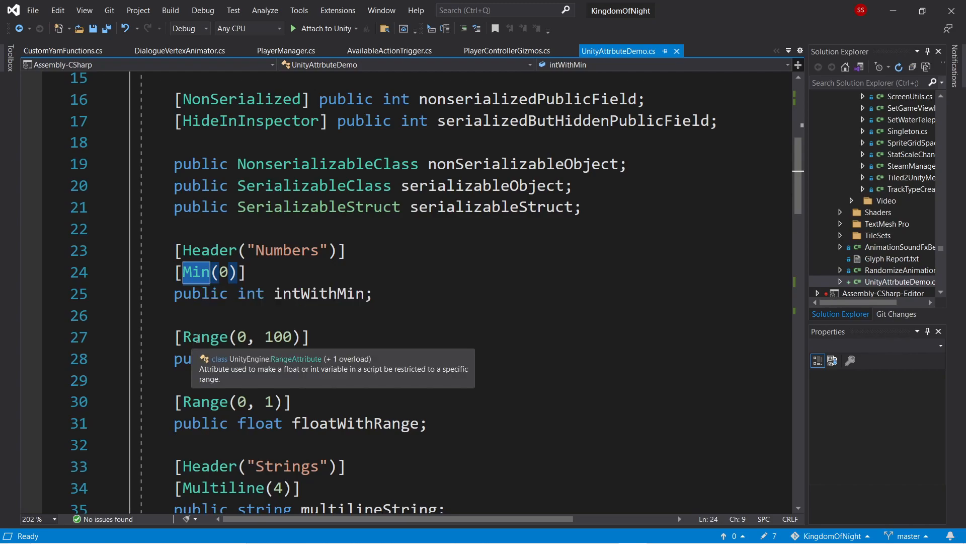
{"action": "mouse_move", "coordinate": [234, 330]}
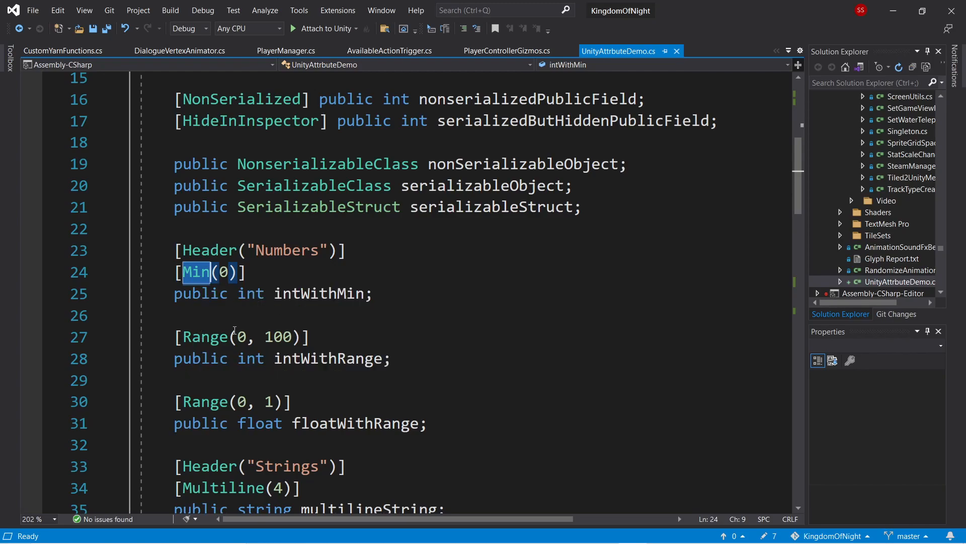
{"action": "mouse_move", "coordinate": [331, 359]}
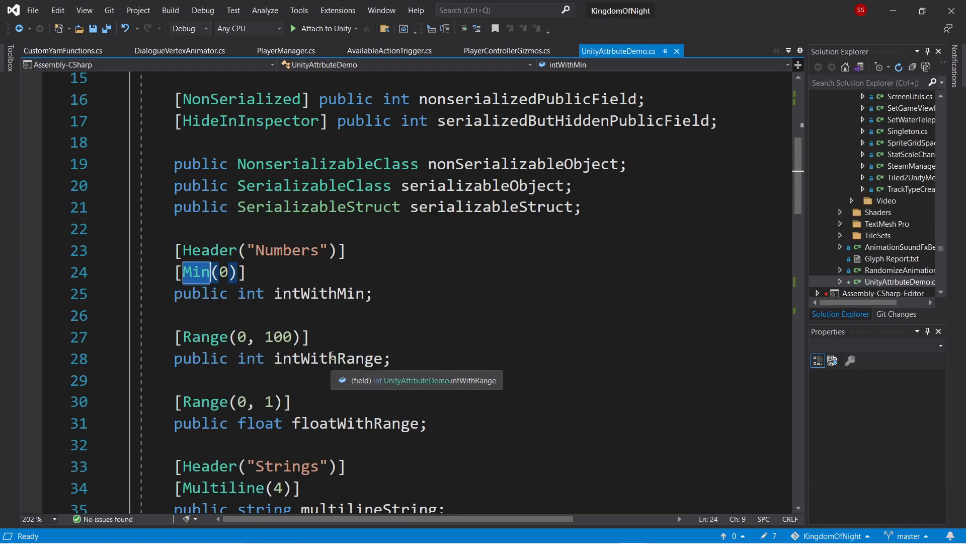
{"action": "mouse_move", "coordinate": [328, 348]}
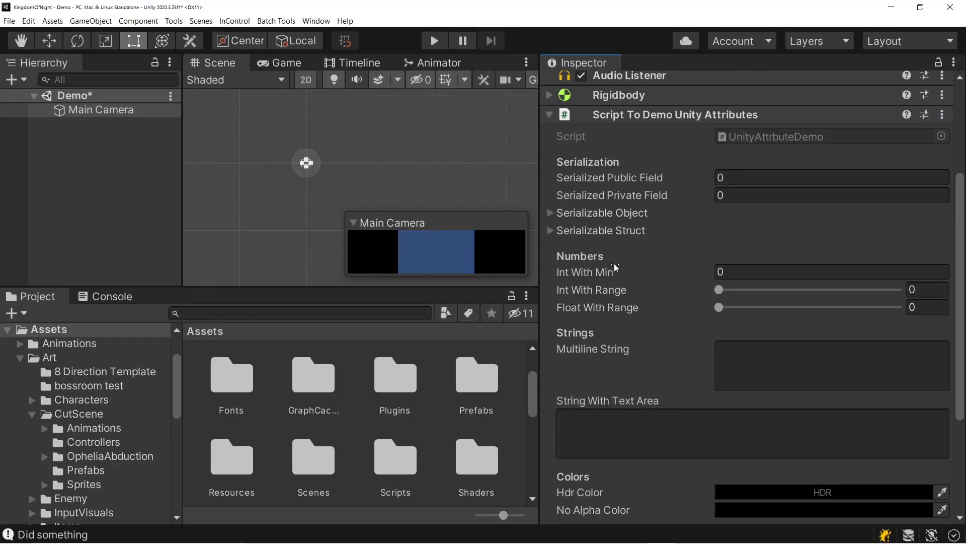
Enter 1643 in Int With Min, test Int With Range against 0 and leave Float With Range at 0.79.
{"action": "type", "text": "1643"}
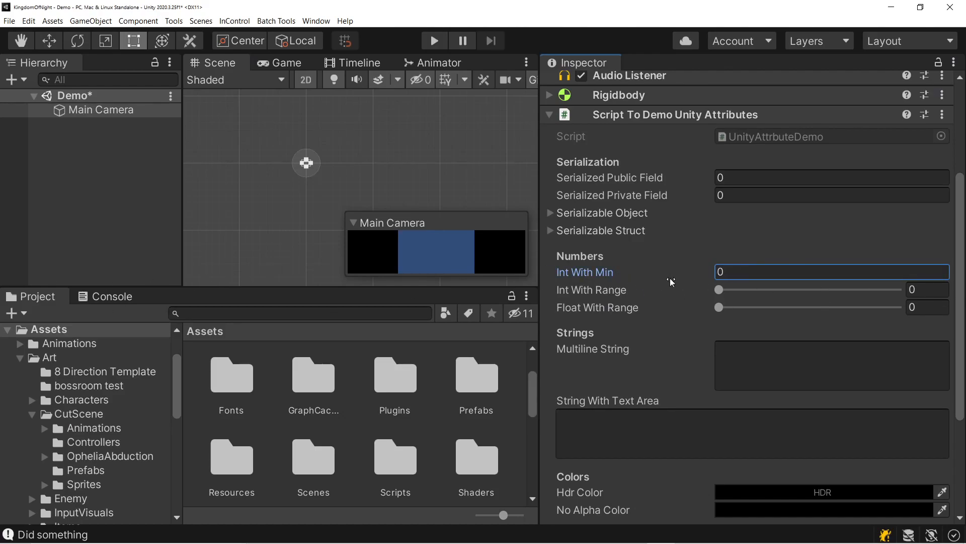
{"action": "mouse_move", "coordinate": [611, 296]}
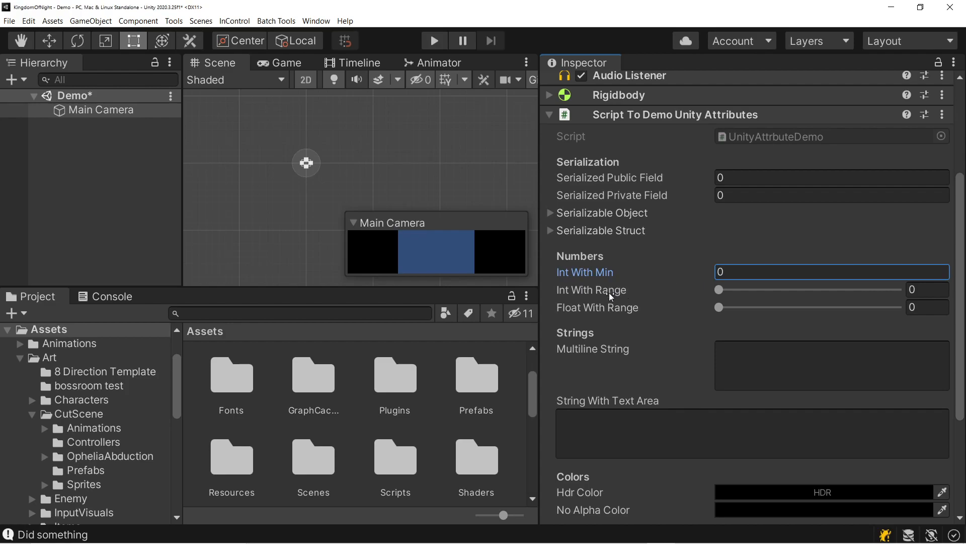
{"action": "left_click_drag", "start_coordinate": [719, 289], "coordinate": [753, 289]}
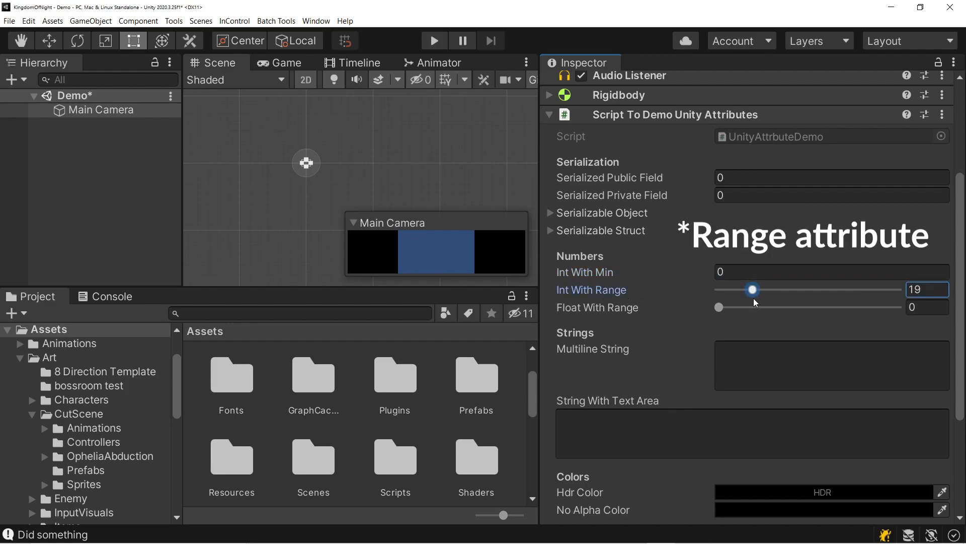
{"action": "left_click_drag", "start_coordinate": [752, 289], "coordinate": [897, 289]}
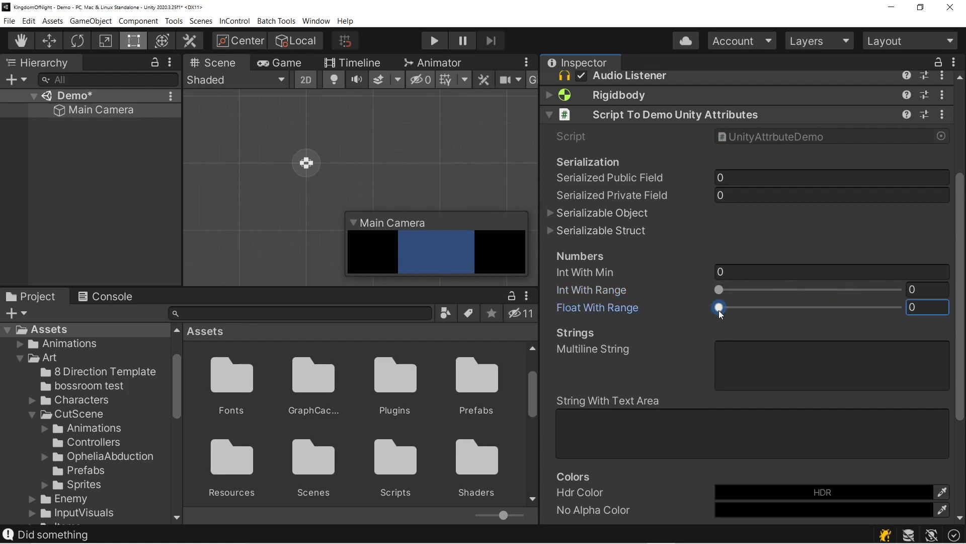
{"action": "left_click_drag", "start_coordinate": [719, 306], "coordinate": [897, 306]}
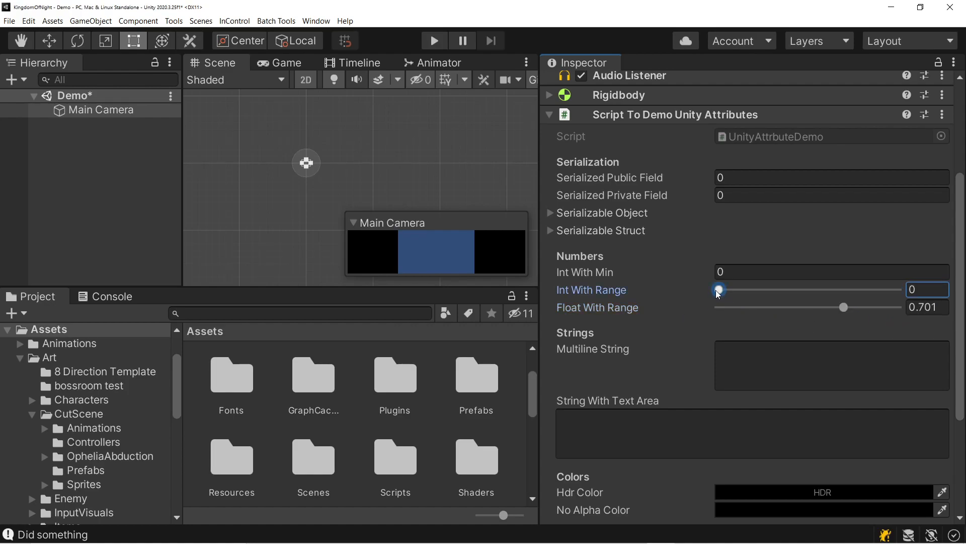
{"action": "left_click_drag", "start_coordinate": [717, 288], "coordinate": [830, 289]}
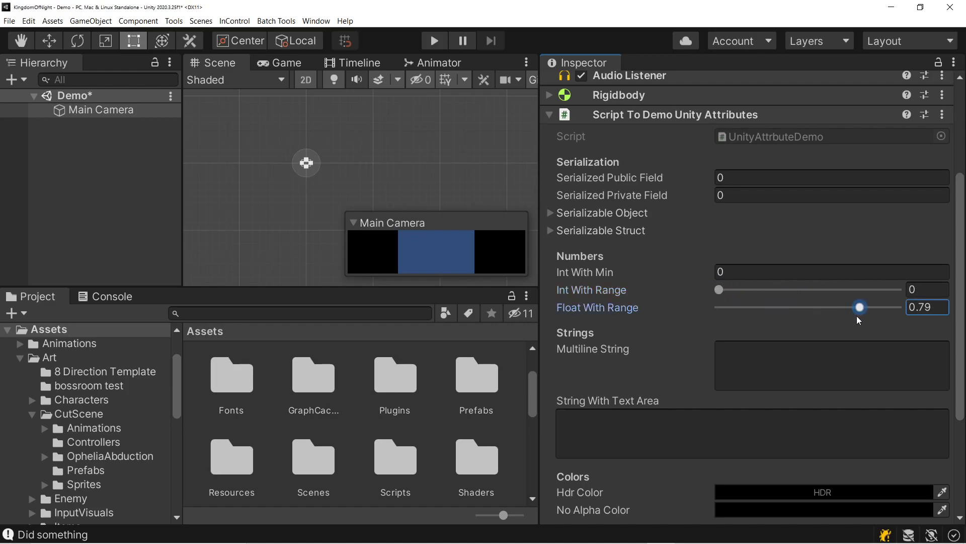
{"action": "left_click_drag", "start_coordinate": [860, 306], "coordinate": [718, 306]}
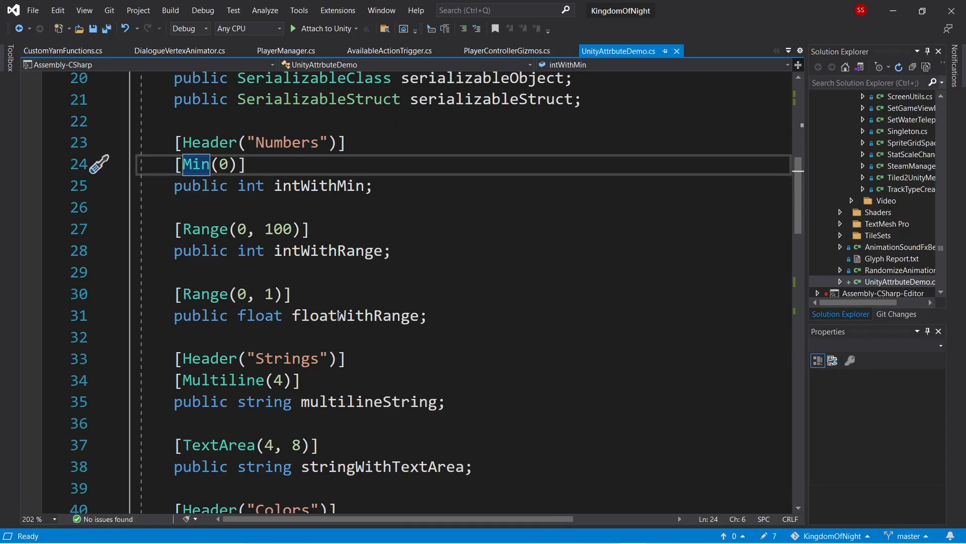
Scroll to the Strings header and point at the [Multiline(4)] attribute on multilineString.
{"action": "scroll", "scroll_direction": "down", "scroll_amount": 3}
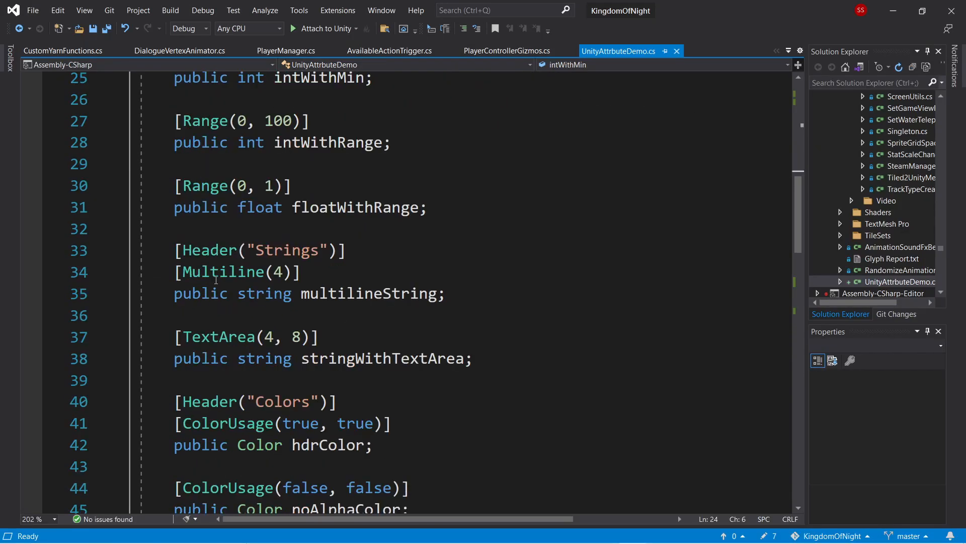
{"action": "left_click", "coordinate": [217, 336]}
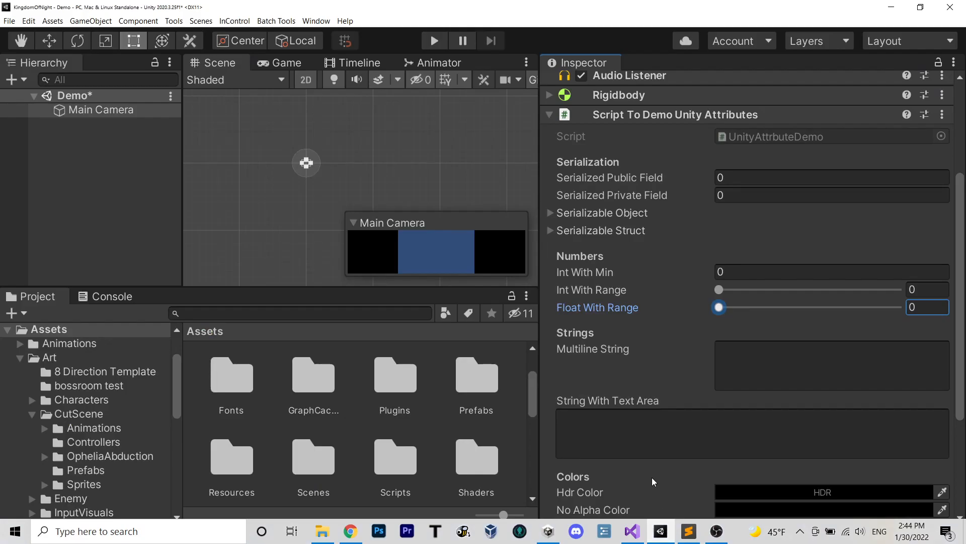
Scroll the Inspector to the Strings group and start editing the Multiline String field.
{"action": "scroll", "scroll_direction": "down", "scroll_amount": 3}
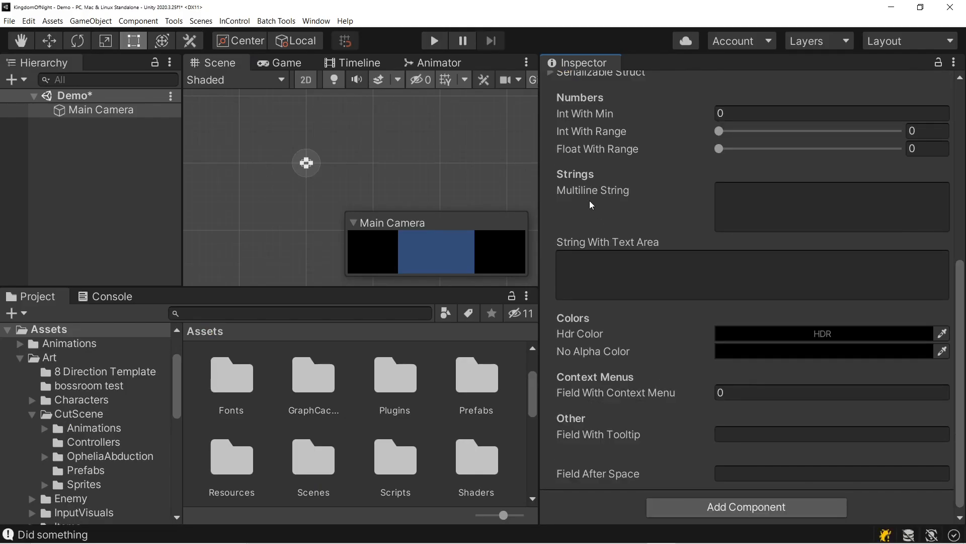
{"action": "left_click", "coordinate": [829, 209]}
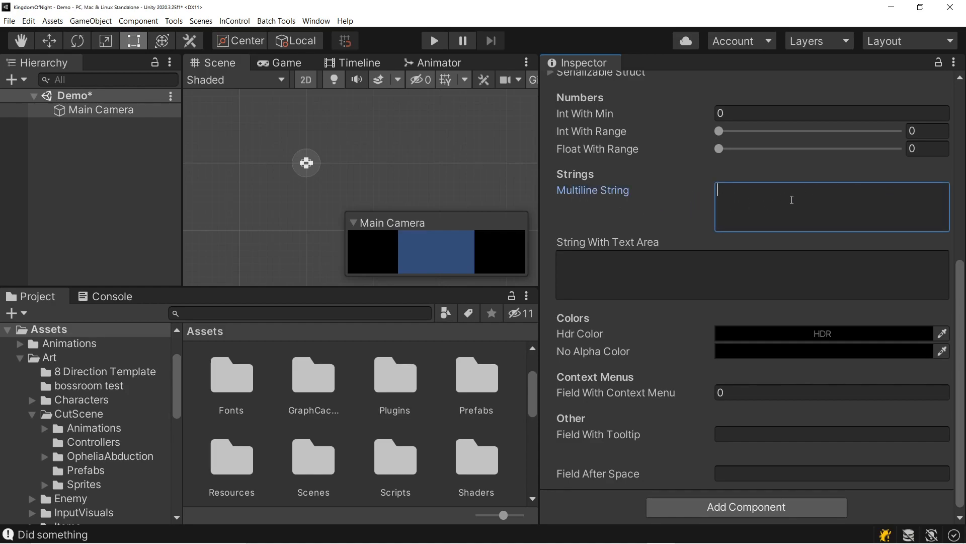
{"action": "mouse_move", "coordinate": [729, 203]}
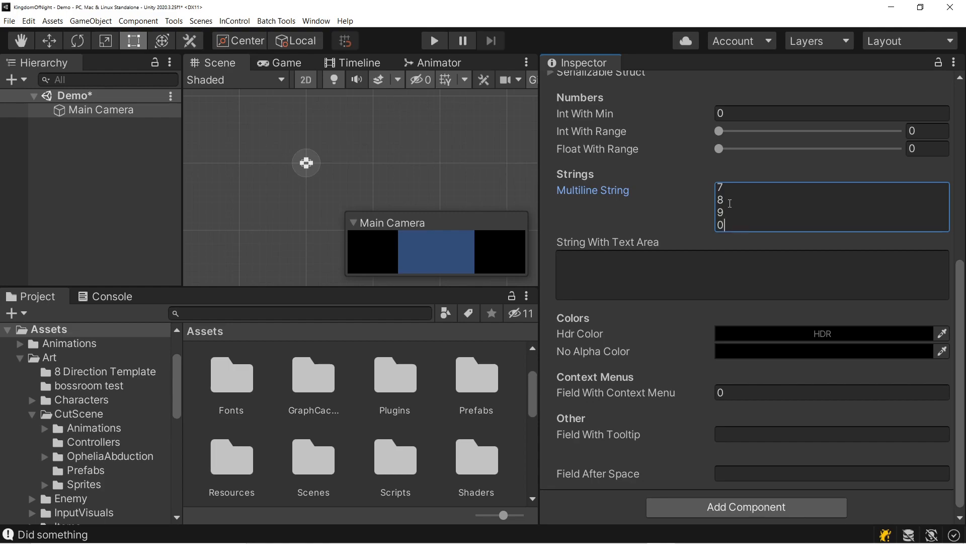
{"action": "mouse_move", "coordinate": [706, 214]}
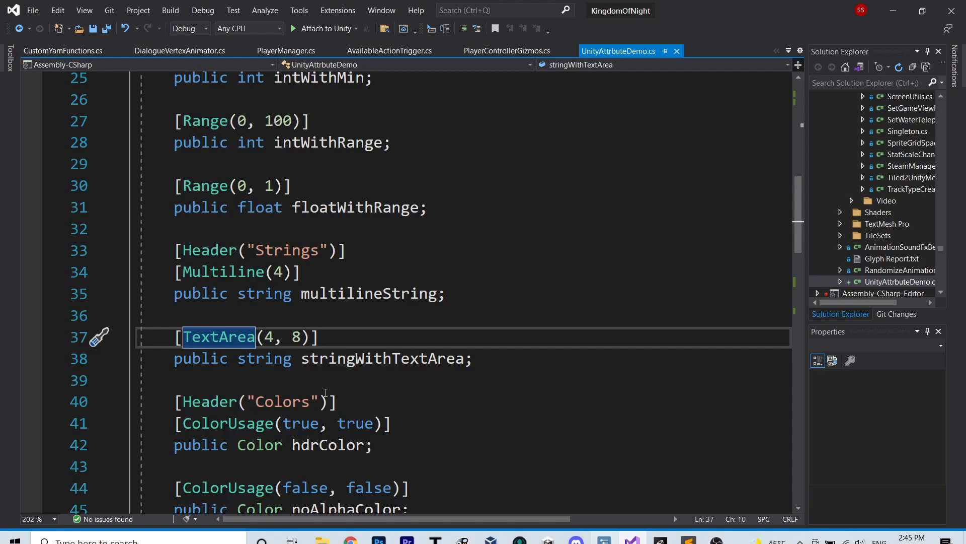
{"action": "mouse_move", "coordinate": [209, 336]}
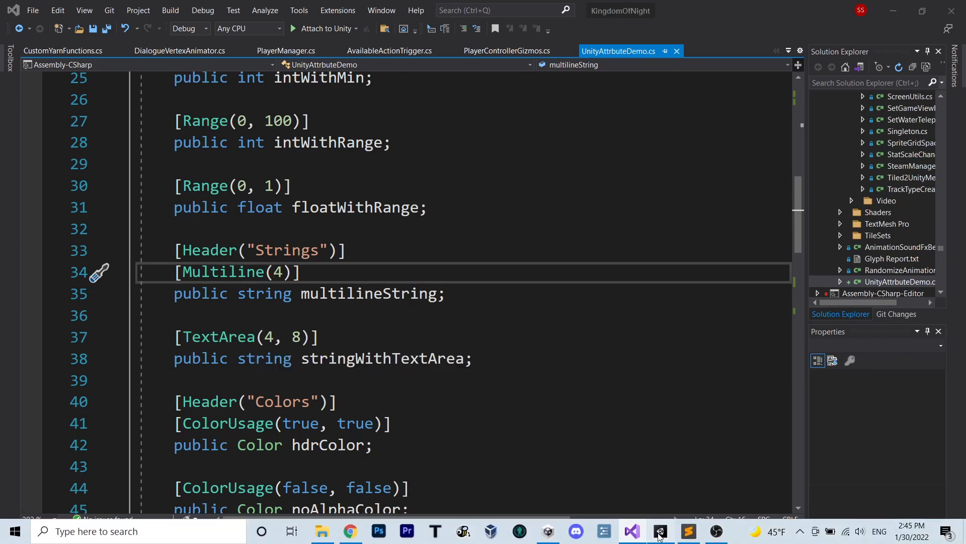
Switch back to the Unity Editor after comparing Multiline and TextArea.
{"action": "left_click", "coordinate": [659, 530]}
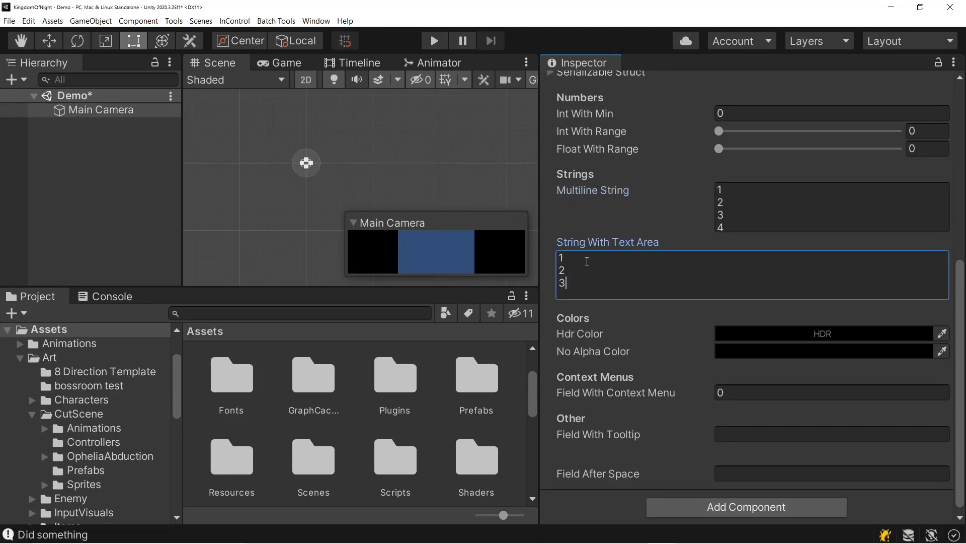
Add line 4 to String With Text Area and scroll as the box grows taller.
{"action": "type", "text": "4"}
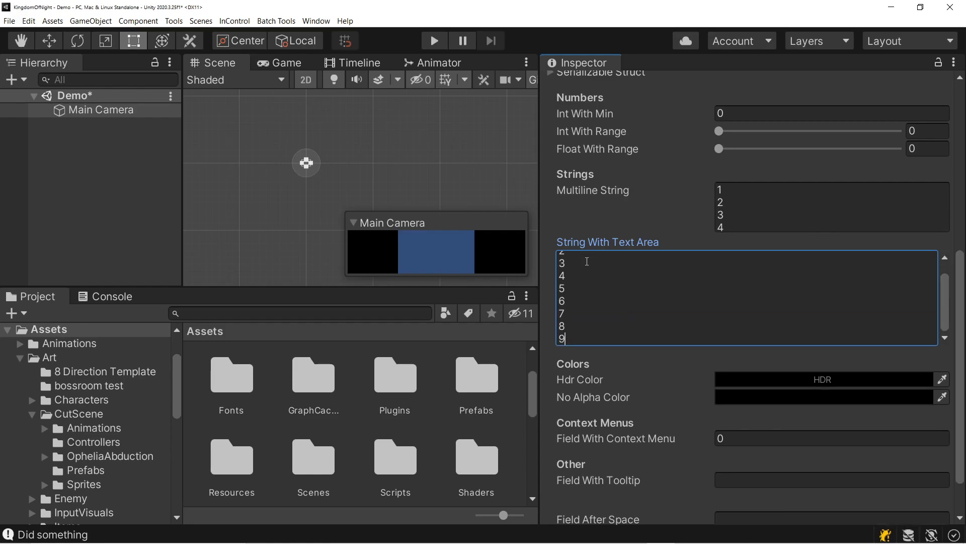
{"action": "scroll", "scroll_direction": "down", "scroll_amount": 3}
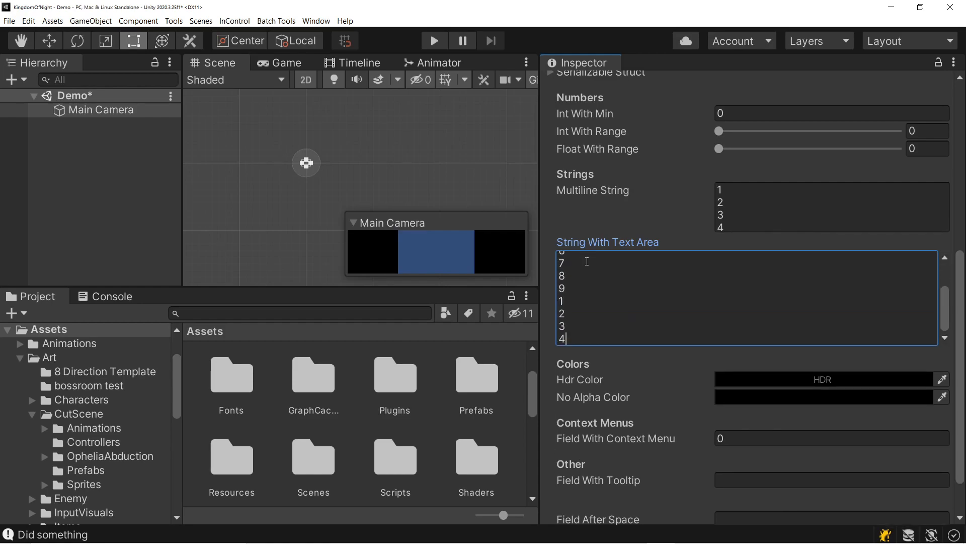
{"action": "mouse_move", "coordinate": [608, 290]}
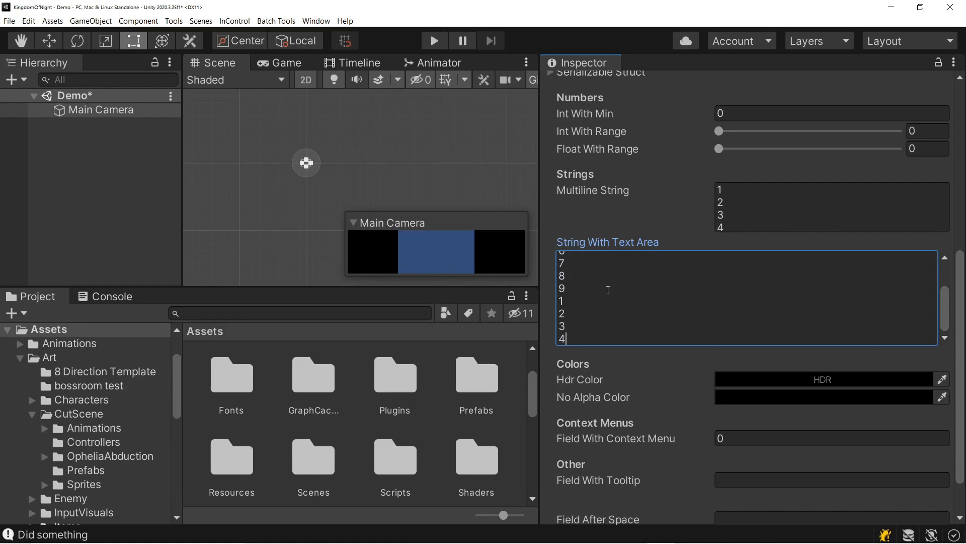
{"action": "mouse_move", "coordinate": [805, 208]}
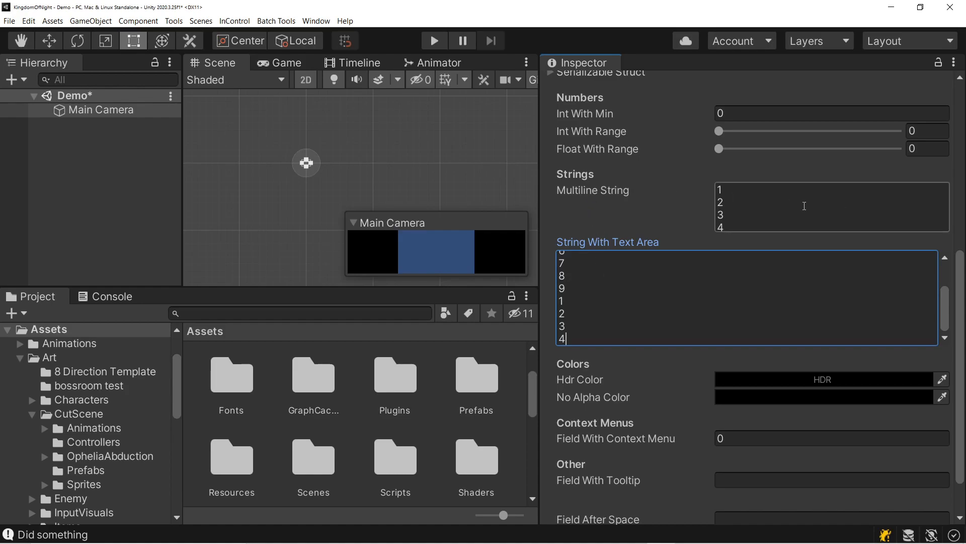
{"action": "mouse_move", "coordinate": [590, 329]}
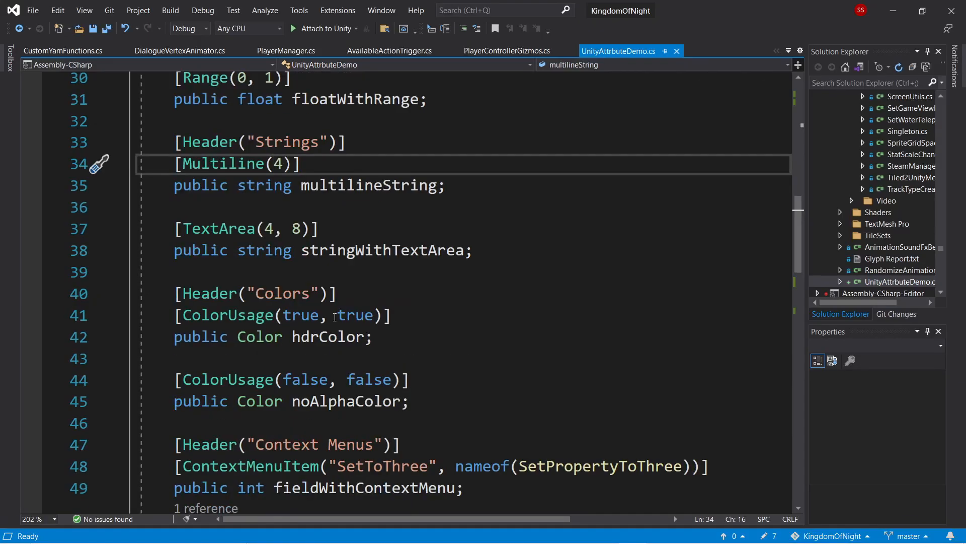
{"action": "mouse_move", "coordinate": [218, 315]}
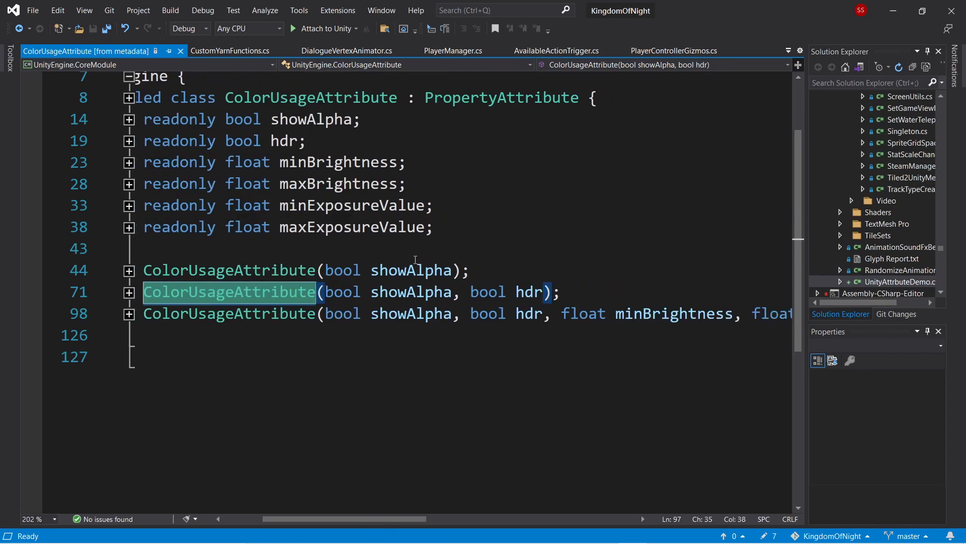
{"action": "mouse_move", "coordinate": [365, 292]}
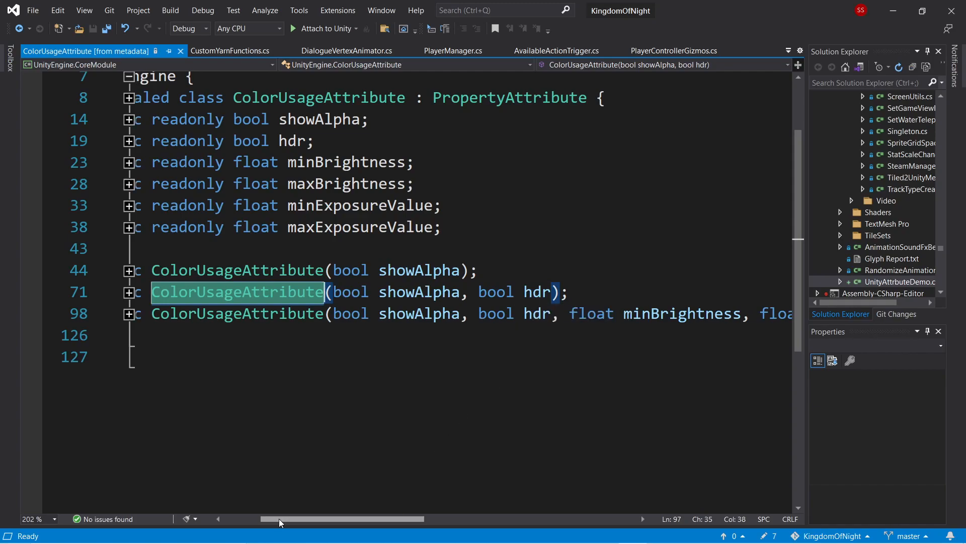
Select the ColorUsage constructor arguments for the hdrColor field.
{"action": "left_click_drag", "start_coordinate": [280, 520], "coordinate": [425, 521]}
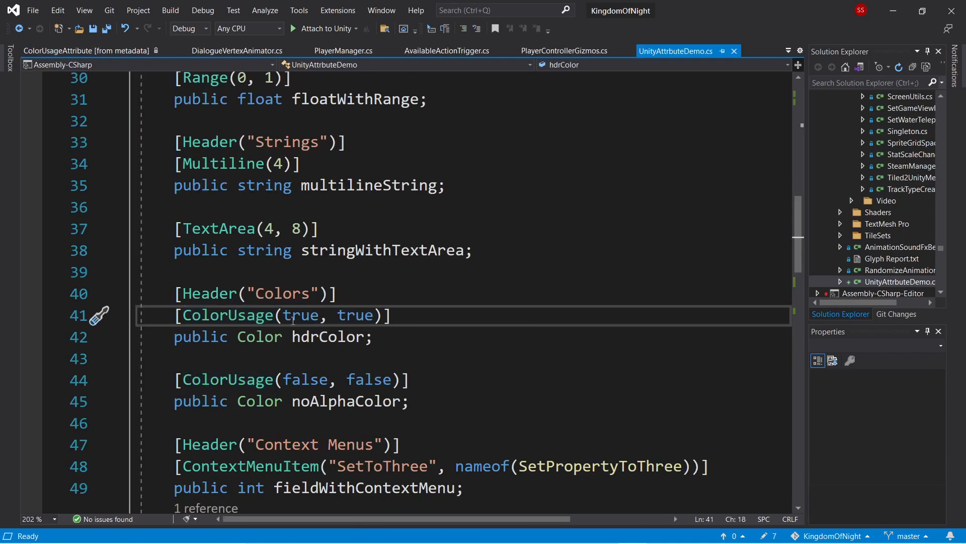
{"action": "mouse_move", "coordinate": [355, 315]}
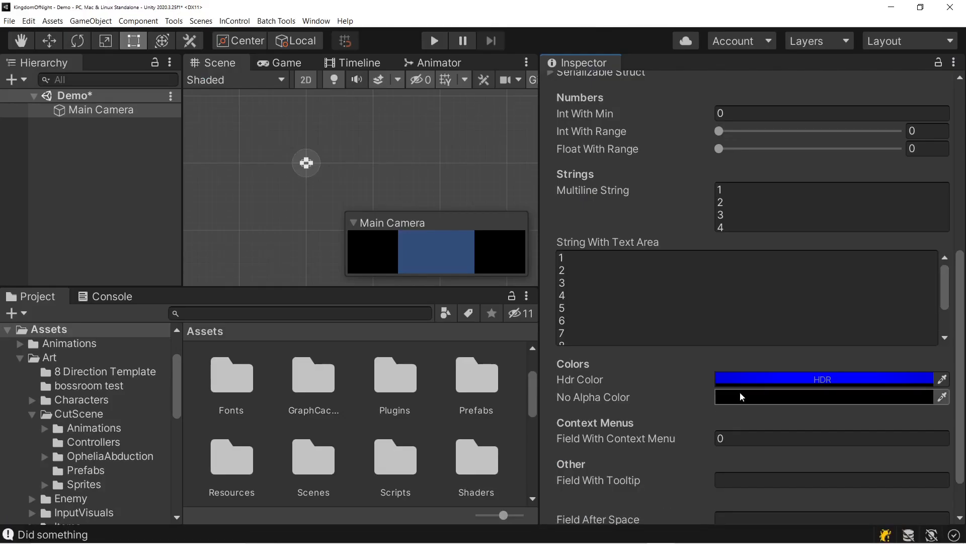
Open the colour picker for No Alpha Color, showing hue, saturation and value without alpha.
{"action": "left_click", "coordinate": [823, 396]}
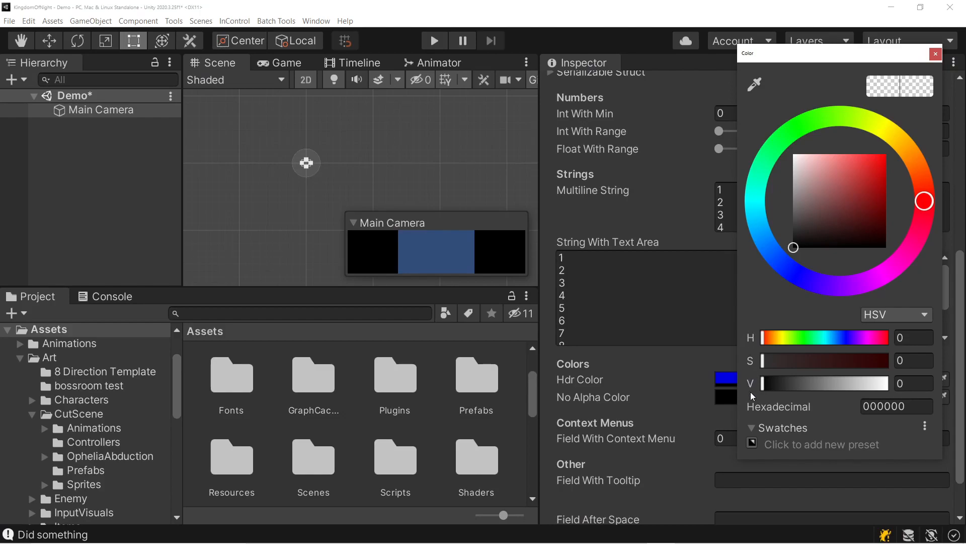
{"action": "mouse_move", "coordinate": [878, 397]}
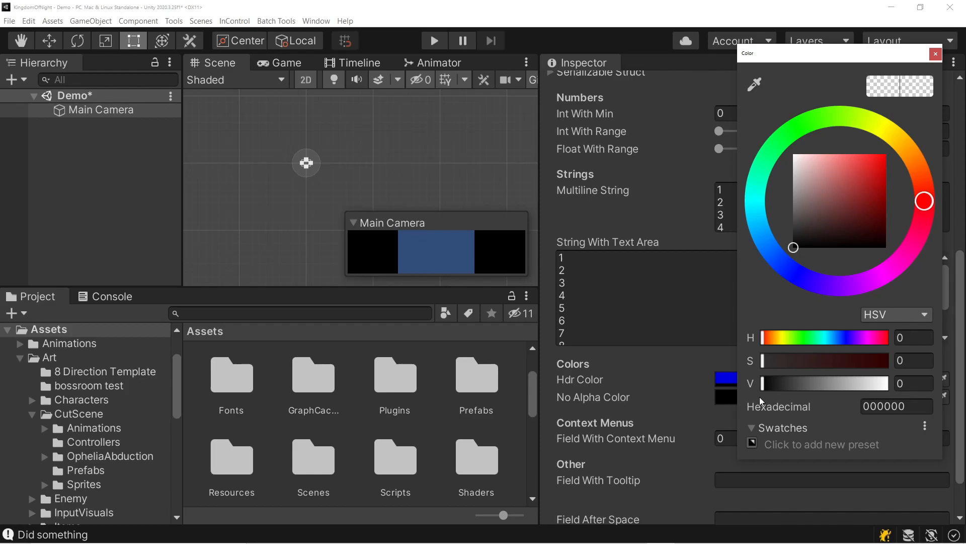
{"action": "mouse_move", "coordinate": [776, 404]}
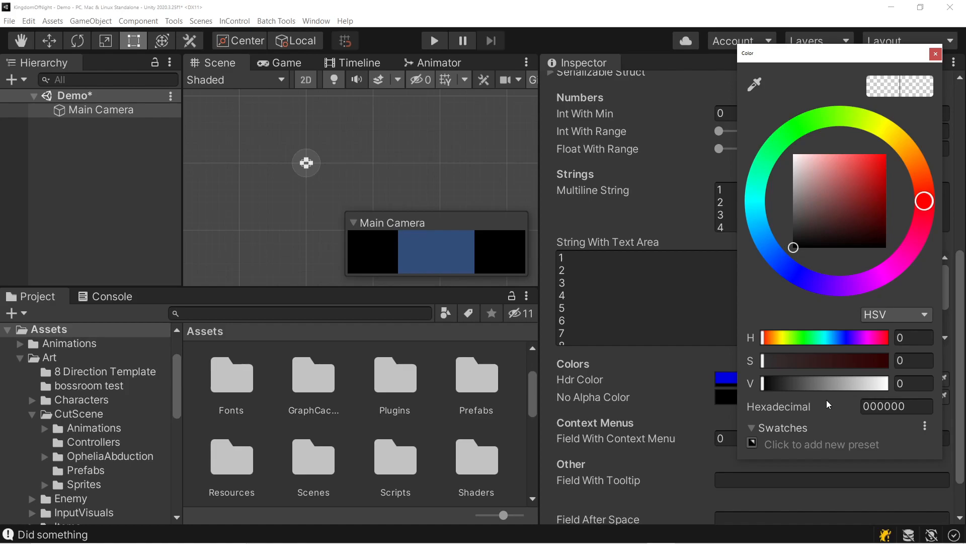
{"action": "mouse_move", "coordinate": [825, 400]}
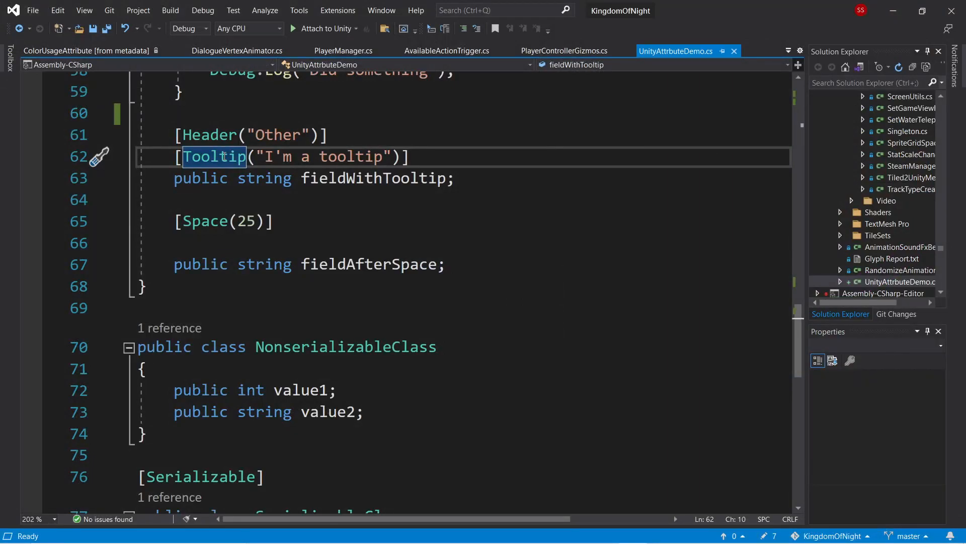
{"action": "mouse_move", "coordinate": [215, 156]}
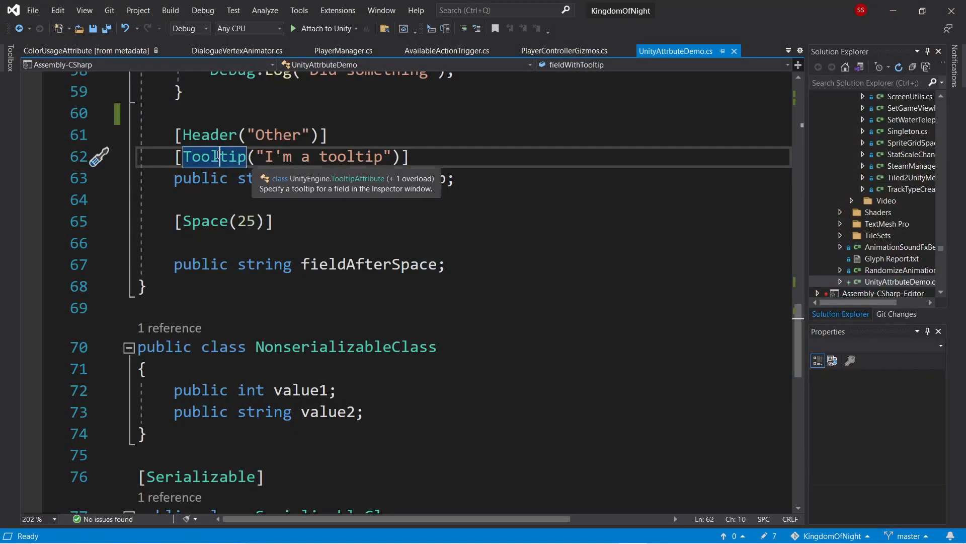
{"action": "mouse_move", "coordinate": [484, 405]}
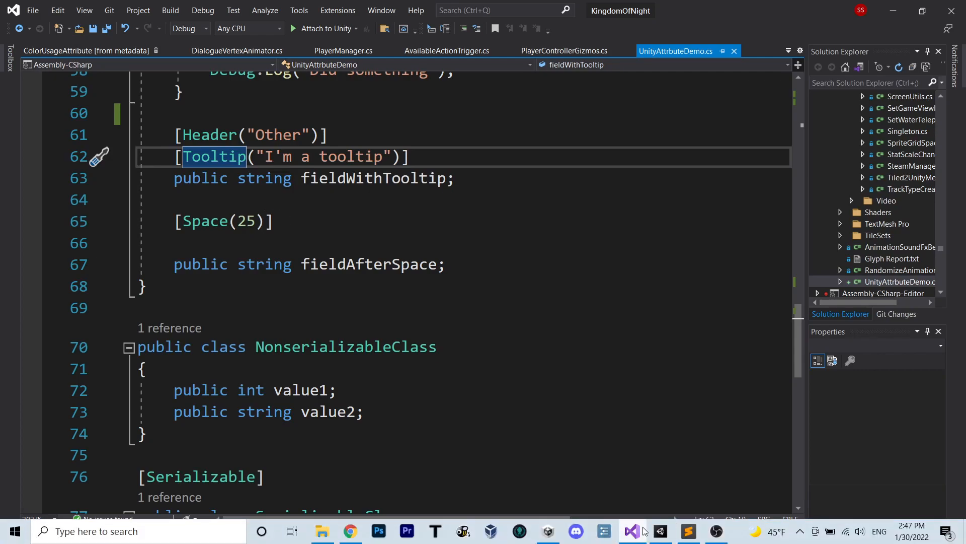
{"action": "left_click", "coordinate": [661, 532]}
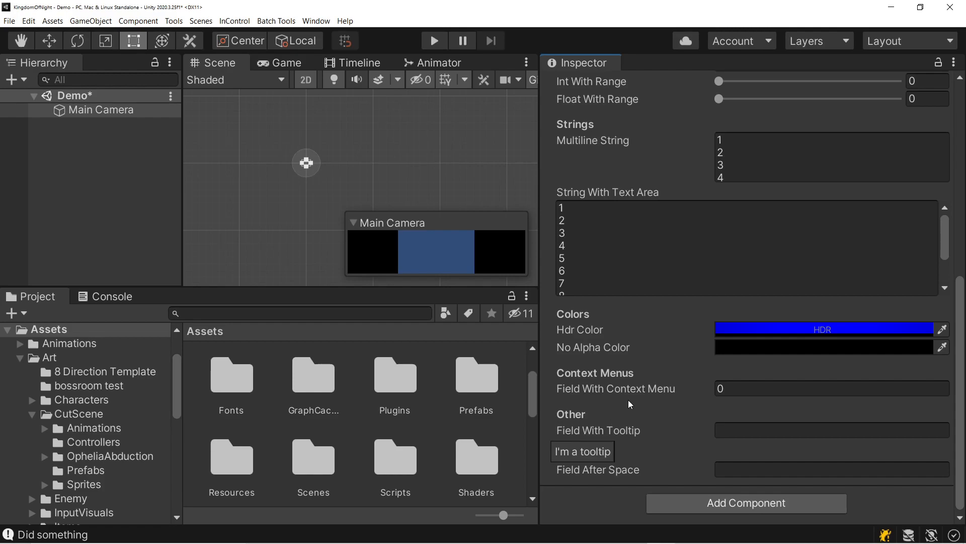
{"action": "mouse_move", "coordinate": [603, 433]}
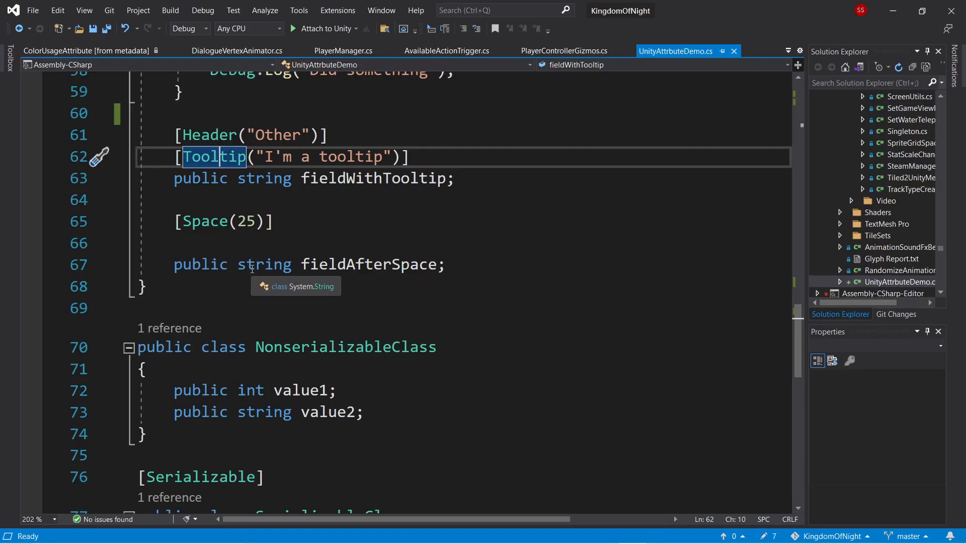
{"action": "mouse_move", "coordinate": [253, 221]}
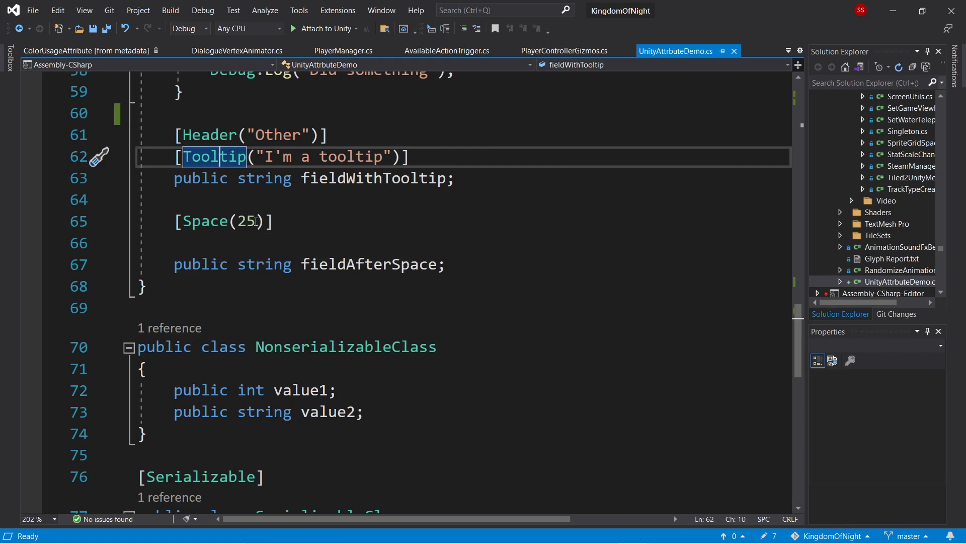
{"action": "mouse_move", "coordinate": [205, 222]}
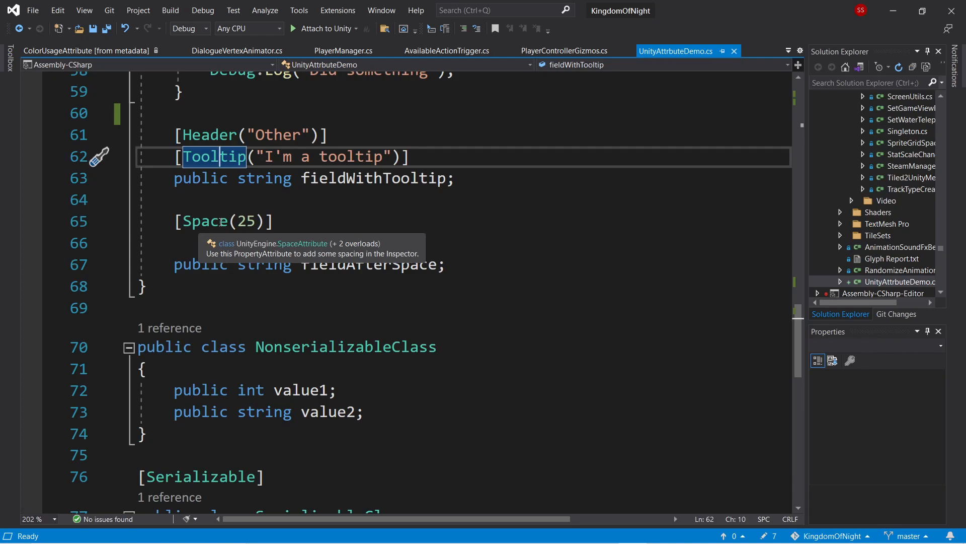
{"action": "mouse_move", "coordinate": [463, 449]}
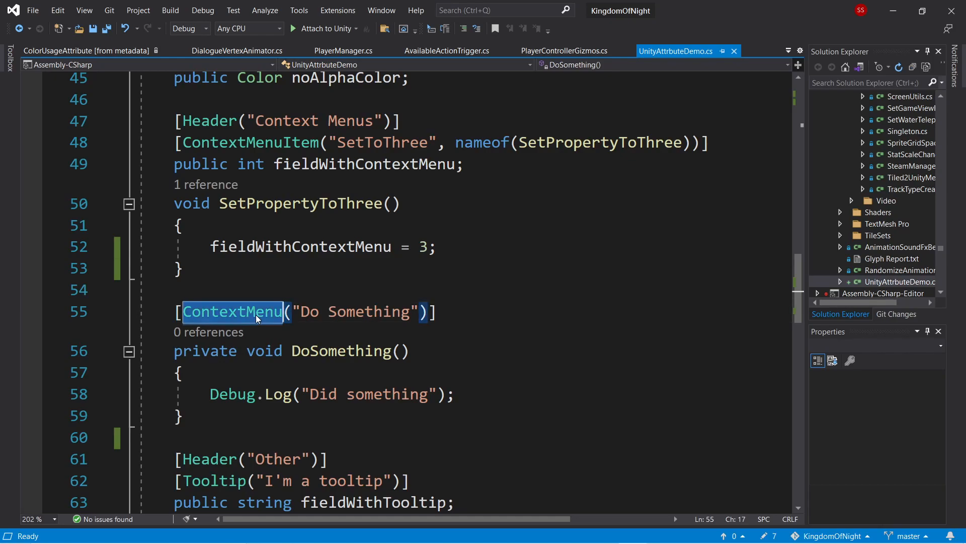
{"action": "mouse_move", "coordinate": [231, 324]}
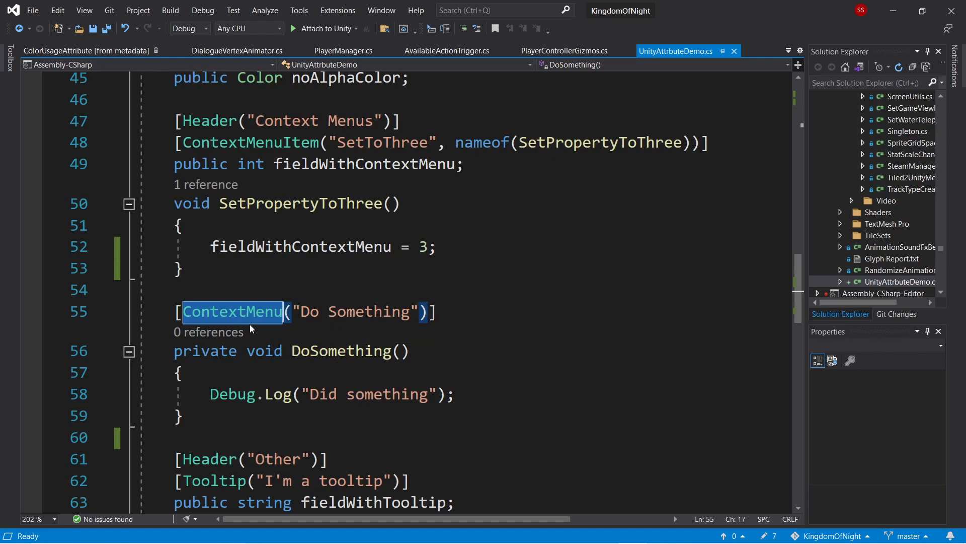
{"action": "mouse_move", "coordinate": [408, 334]}
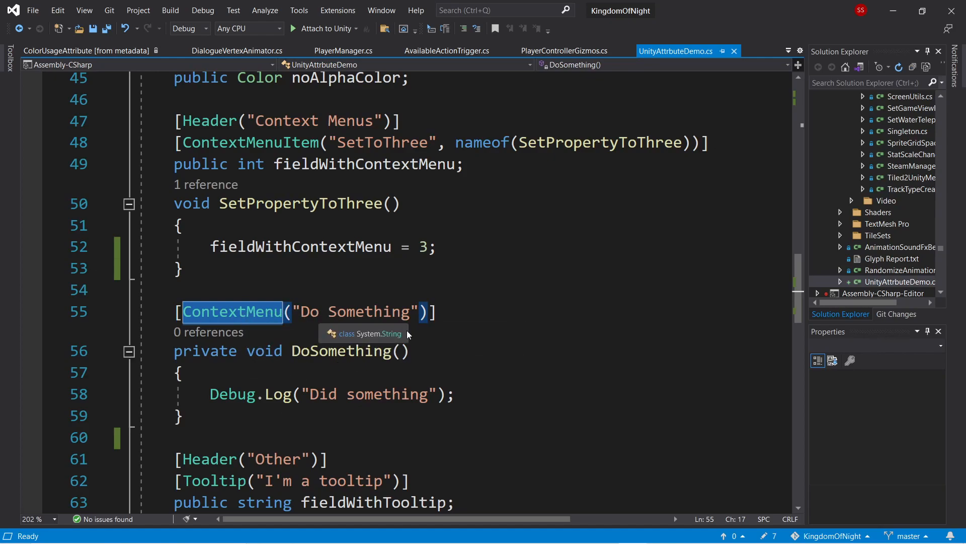
Switch from Visual Studio to the Unity Editor showing the Main Camera's components.
{"action": "left_click", "coordinate": [659, 530]}
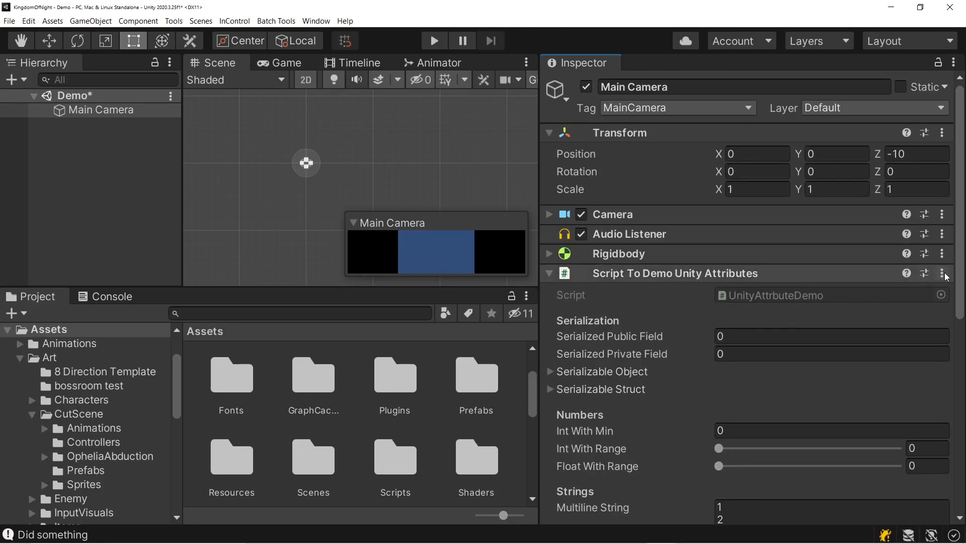
Run Do Something from the demo script component's ⋮ menu, then return to Visual Studio.
{"action": "left_click", "coordinate": [942, 273]}
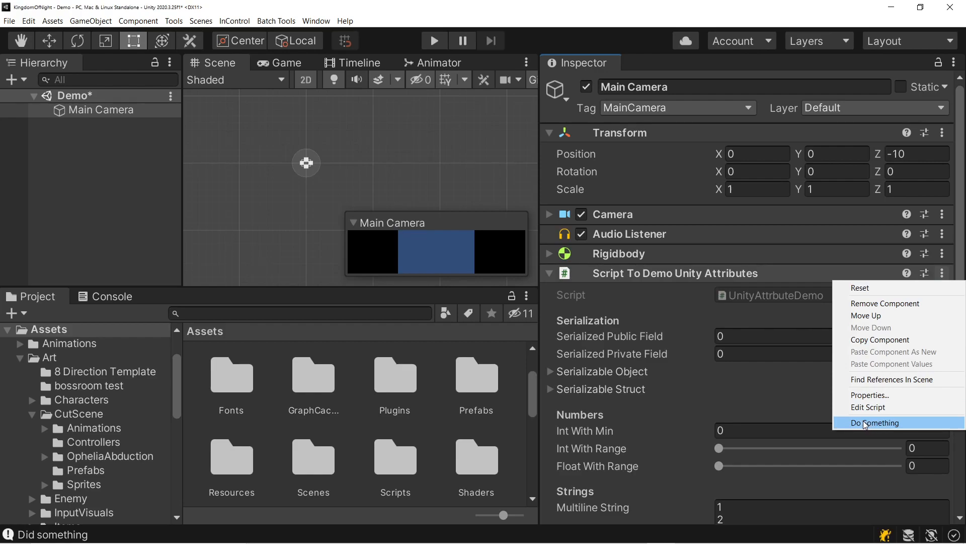
{"action": "left_click", "coordinate": [875, 422]}
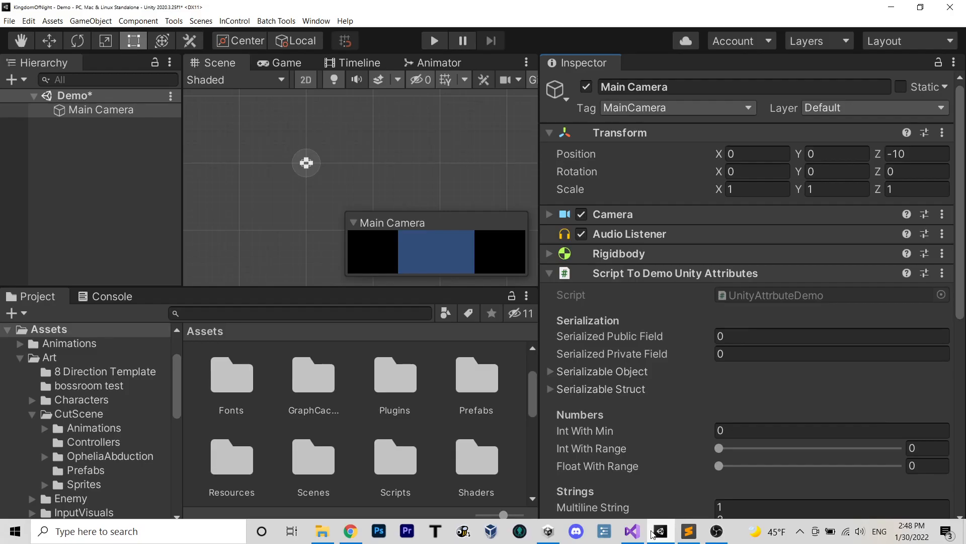
{"action": "left_click", "coordinate": [632, 532]}
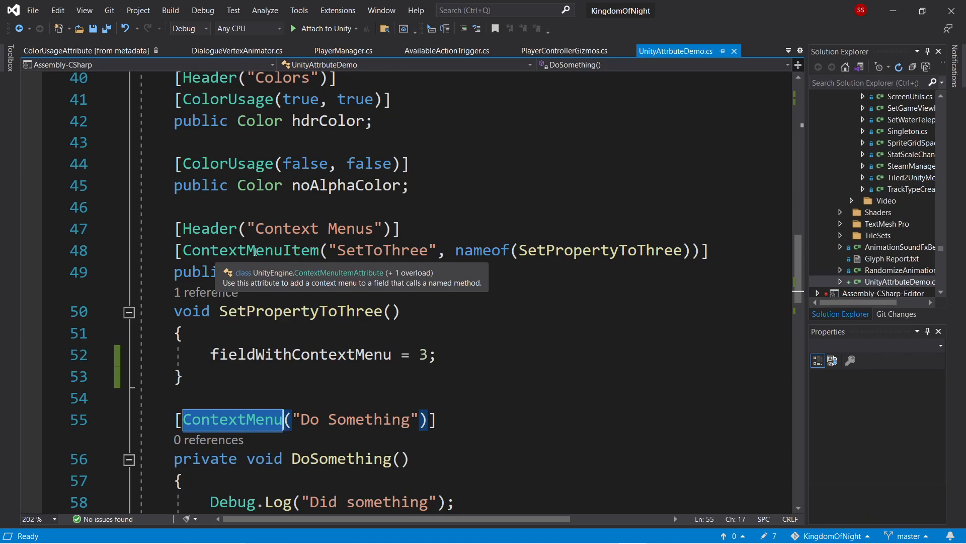
Highlight the SetPropertyToThree references used by ContextMenuItem on fieldWithContextMenu.
{"action": "double_click", "coordinate": [363, 272]}
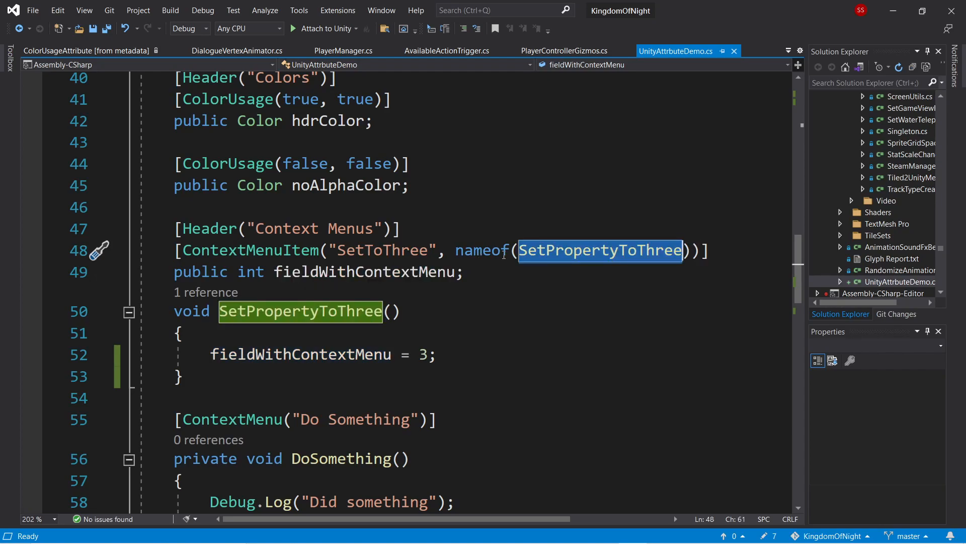
{"action": "left_click", "coordinate": [556, 250]}
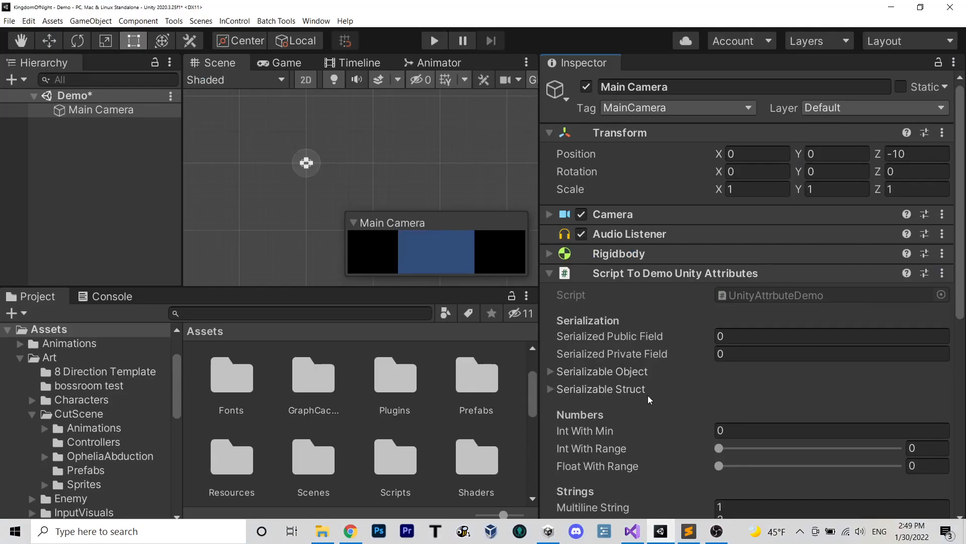
Run the SetToThree command on the Field With Context Menu value in the Inspector.
{"action": "scroll", "scroll_direction": "down", "scroll_amount": 3}
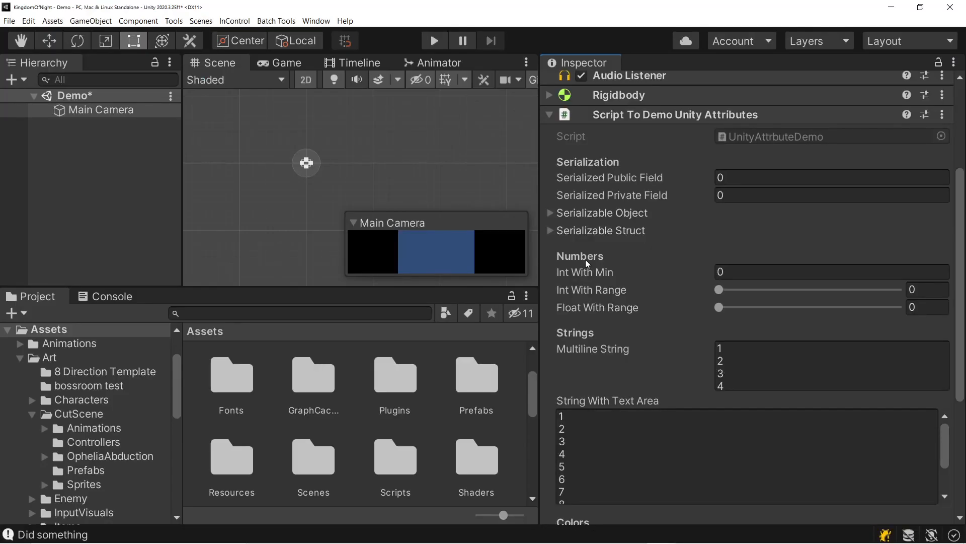
{"action": "scroll", "scroll_direction": "down", "scroll_amount": 3}
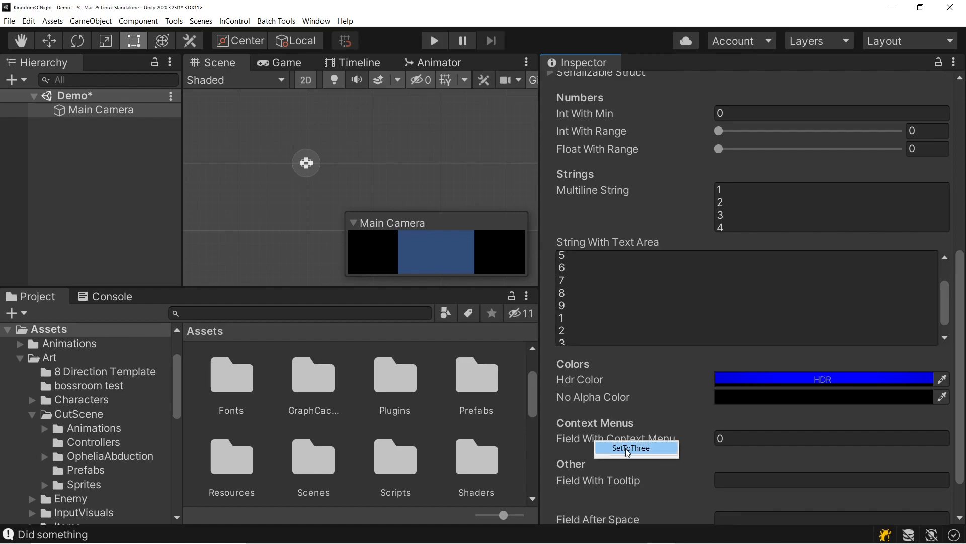
{"action": "left_click", "coordinate": [636, 448]}
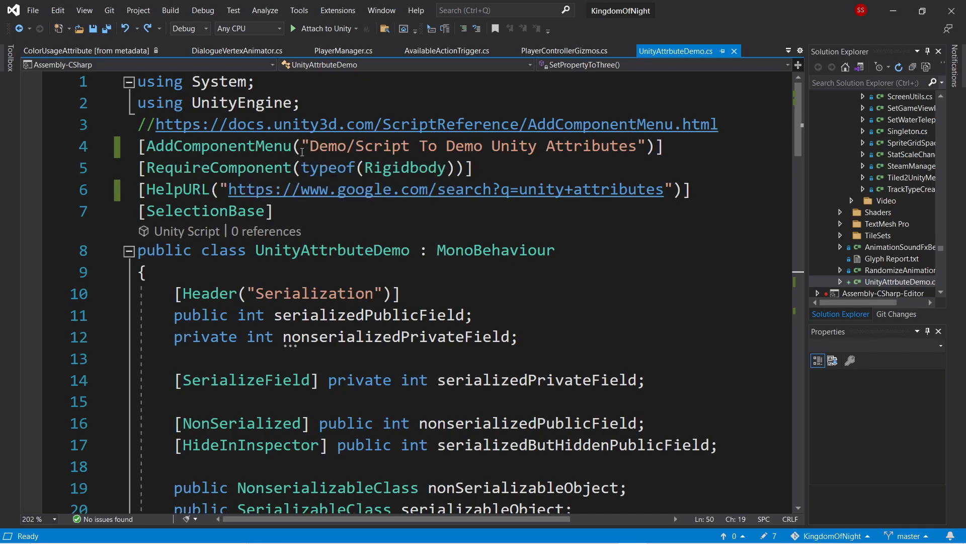
{"action": "mouse_move", "coordinate": [310, 145]}
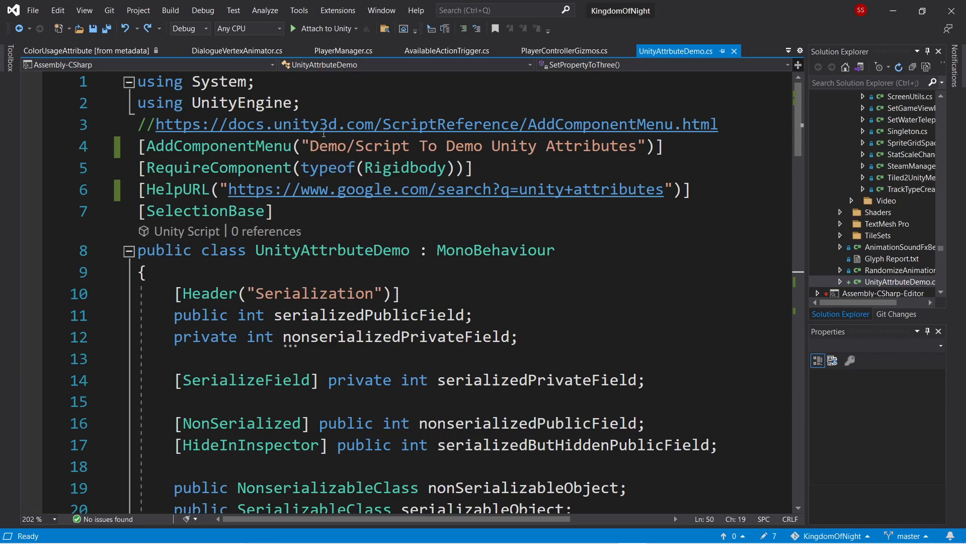
{"action": "left_click", "coordinate": [356, 145]}
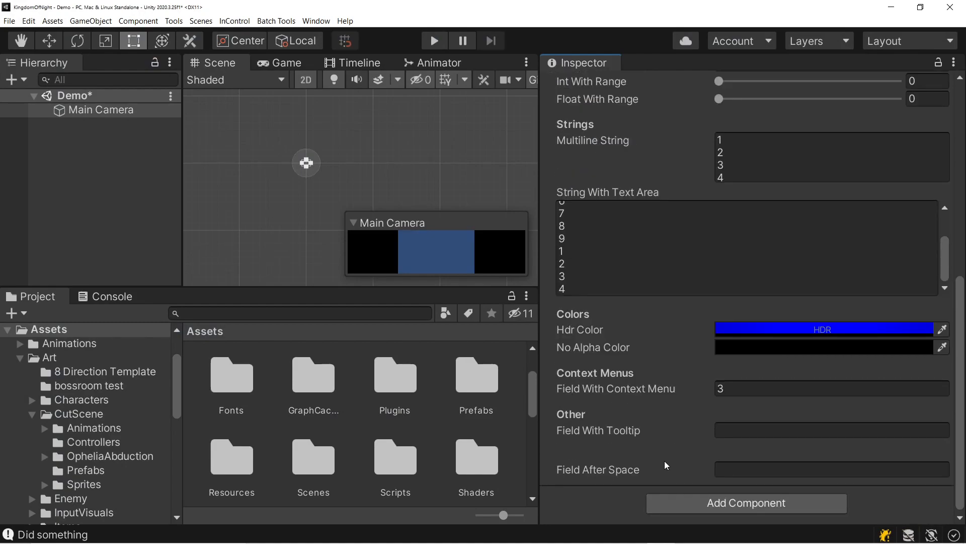
Add Script To Demo Unity Attributes to Main Camera via Add Component > Demo.
{"action": "left_click", "coordinate": [747, 504]}
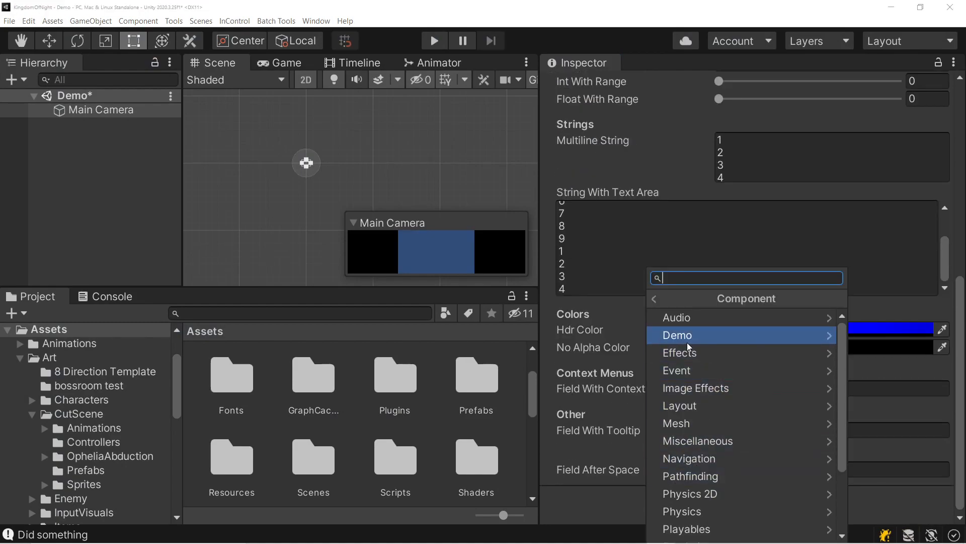
{"action": "left_click", "coordinate": [678, 335]}
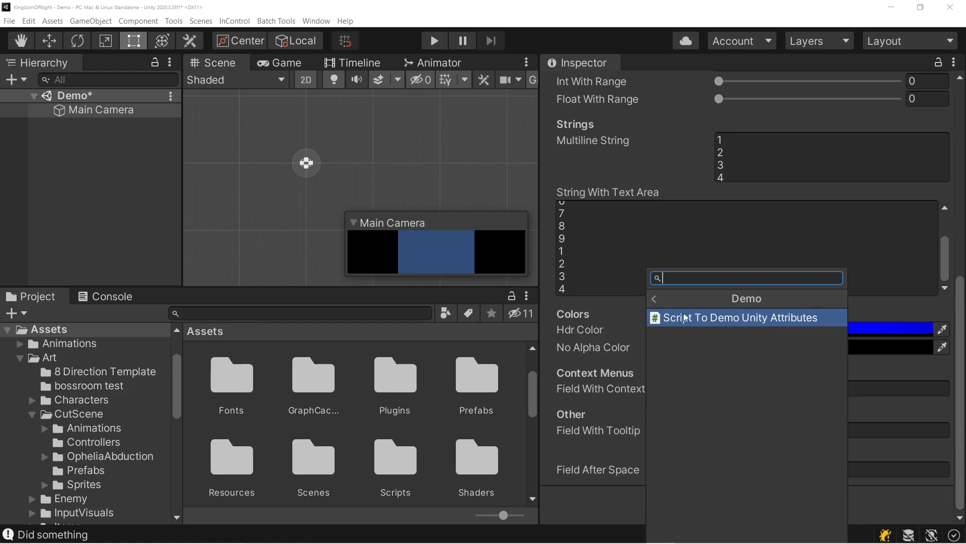
{"action": "left_click", "coordinate": [739, 317]}
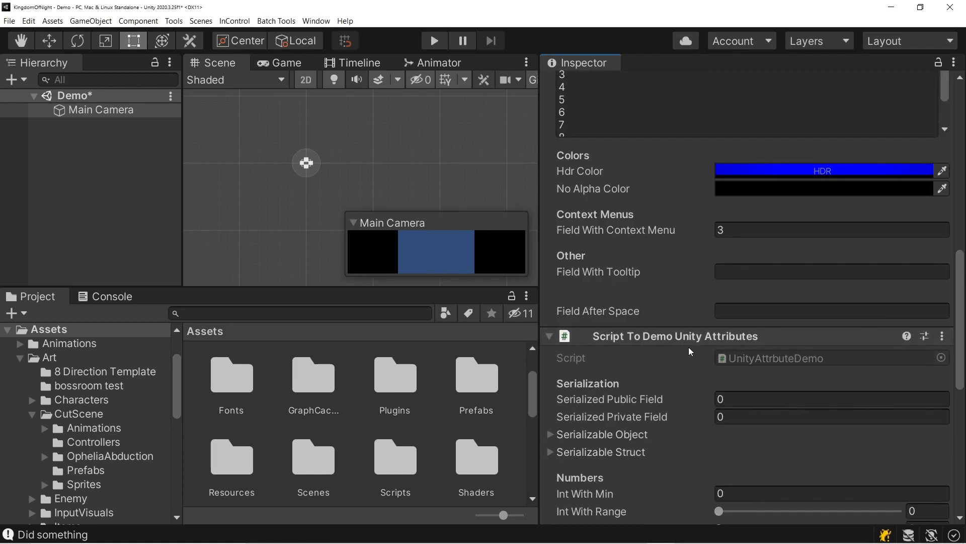
{"action": "mouse_move", "coordinate": [636, 363]}
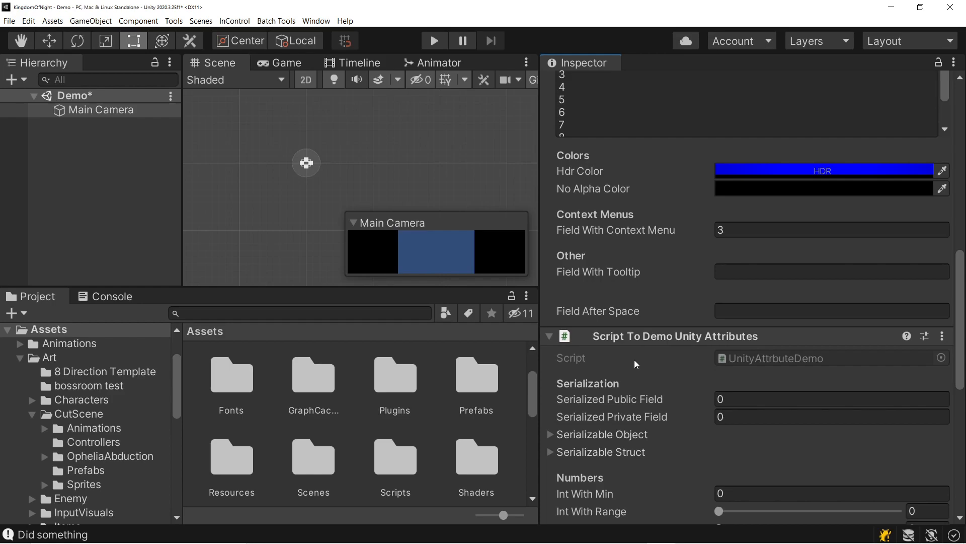
{"action": "mouse_move", "coordinate": [801, 363]}
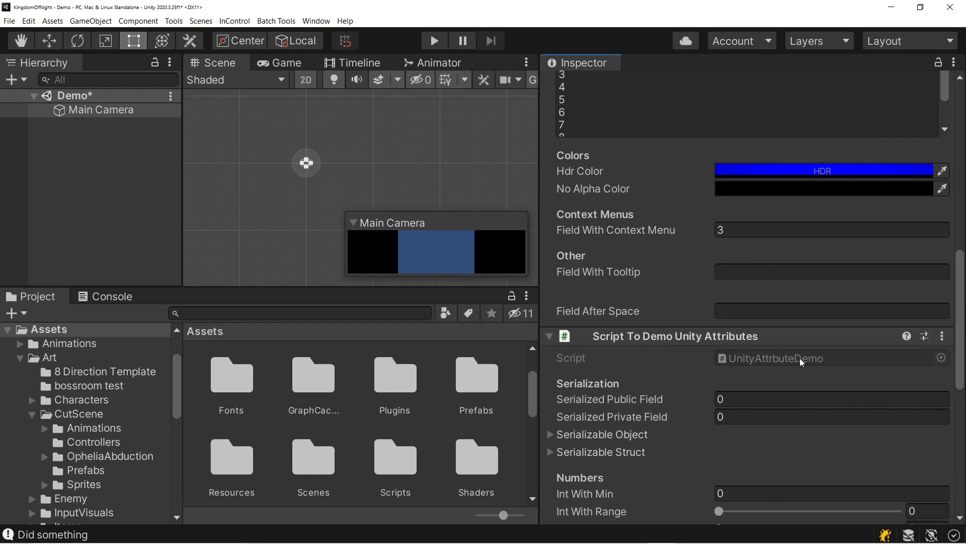
{"action": "scroll", "scroll_direction": "down", "scroll_amount": 3}
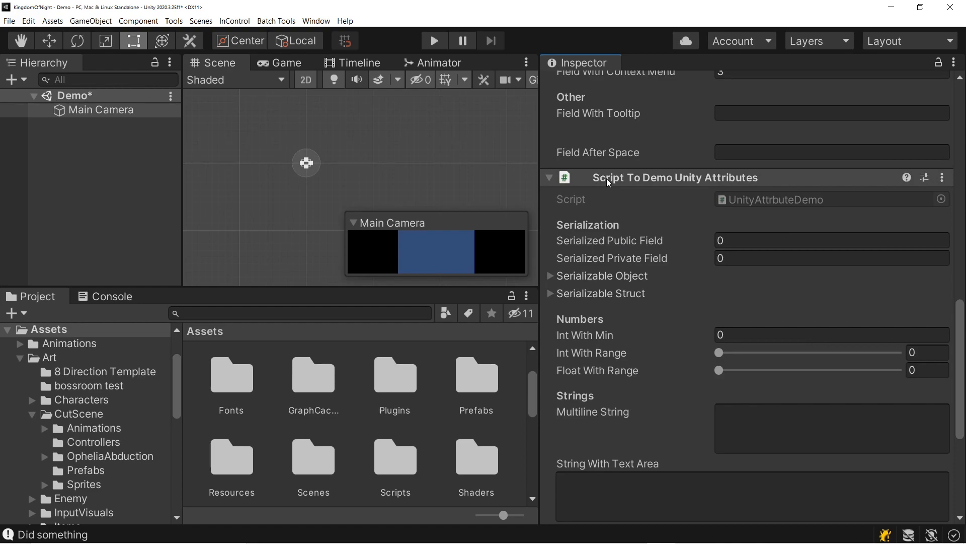
{"action": "mouse_move", "coordinate": [739, 180]}
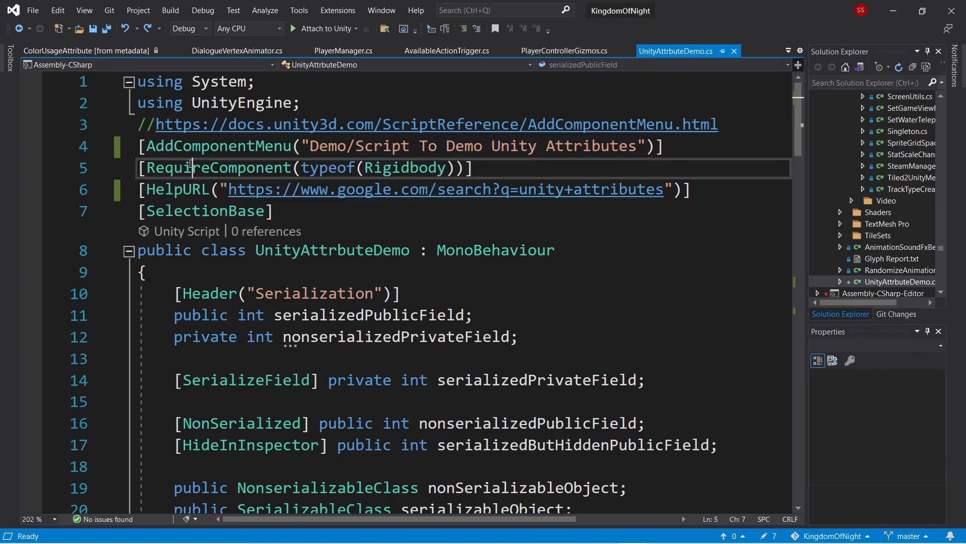
{"action": "mouse_move", "coordinate": [213, 167]}
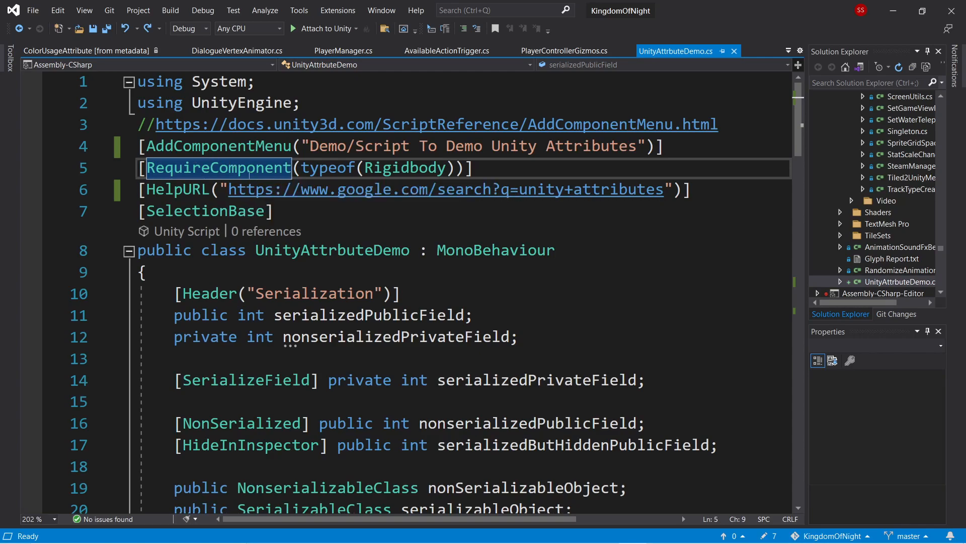
{"action": "mouse_move", "coordinate": [400, 166]}
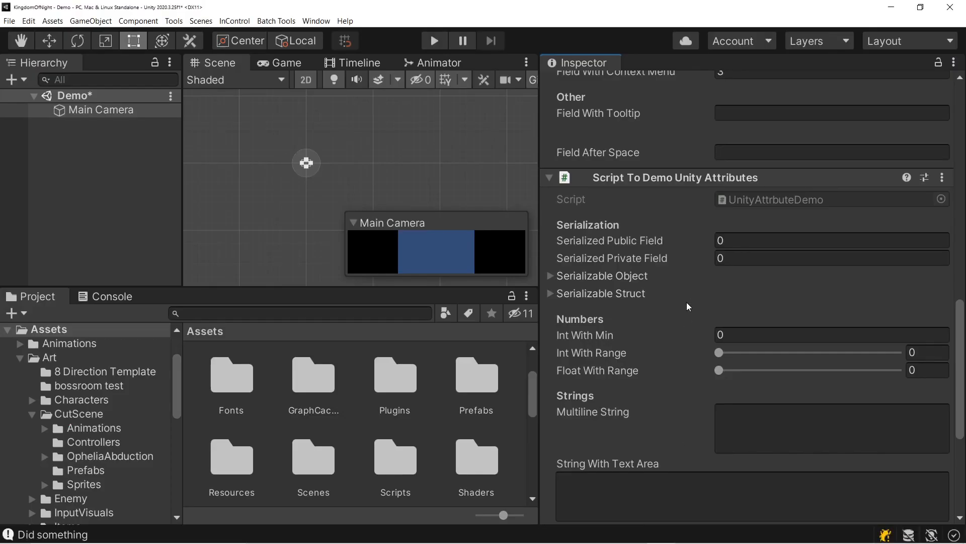
Remove the demo script component and re-add it from the Demo category, bringing a Rigidbody.
{"action": "left_click", "coordinate": [943, 177]}
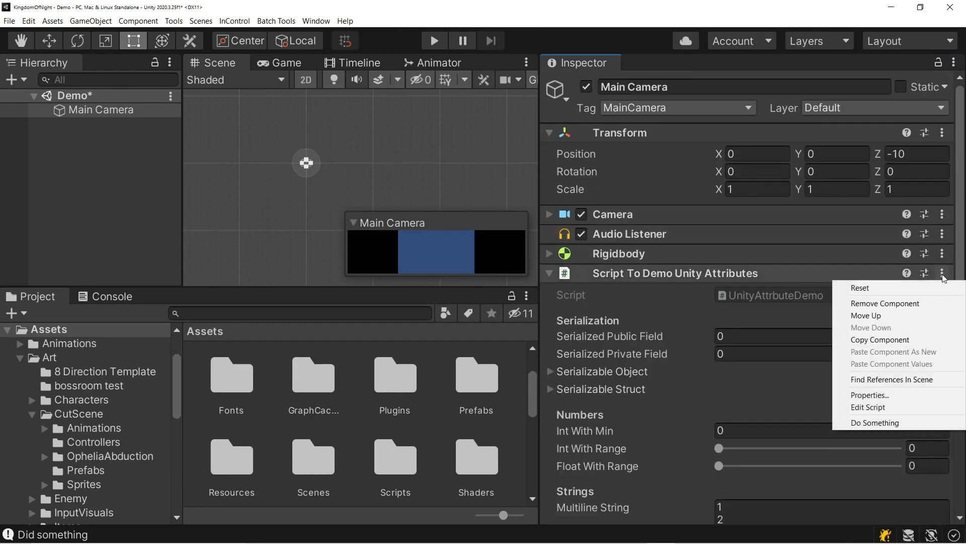
{"action": "left_click", "coordinate": [885, 303]}
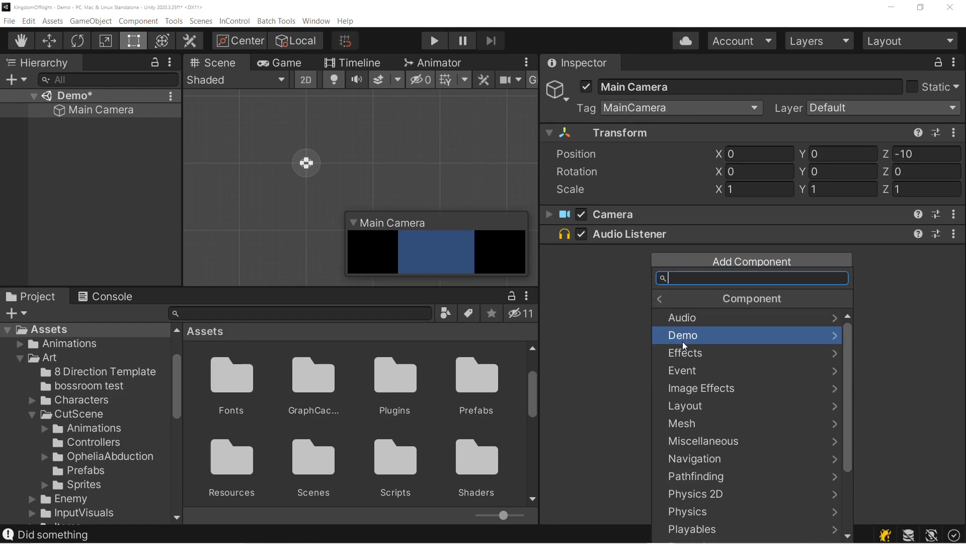
{"action": "left_click", "coordinate": [683, 336]}
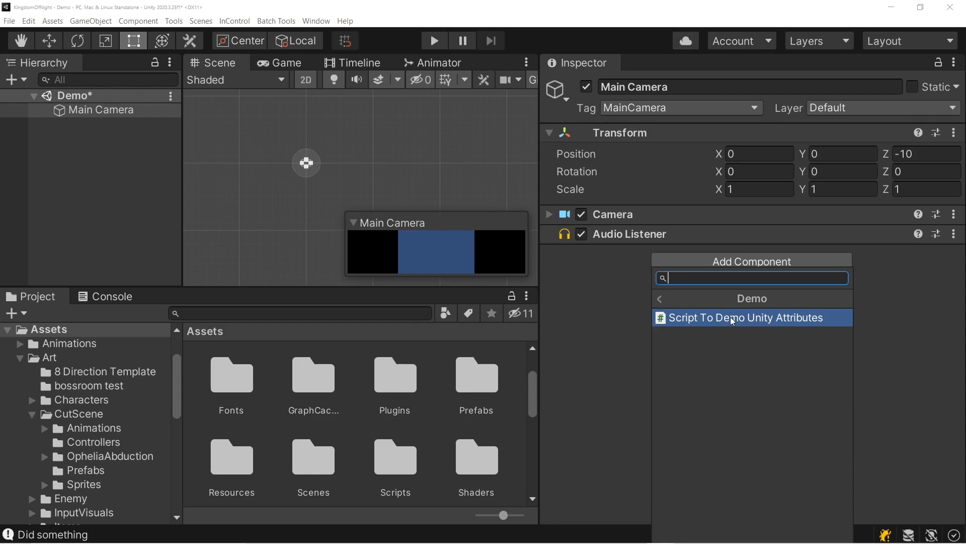
{"action": "left_click", "coordinate": [745, 318]}
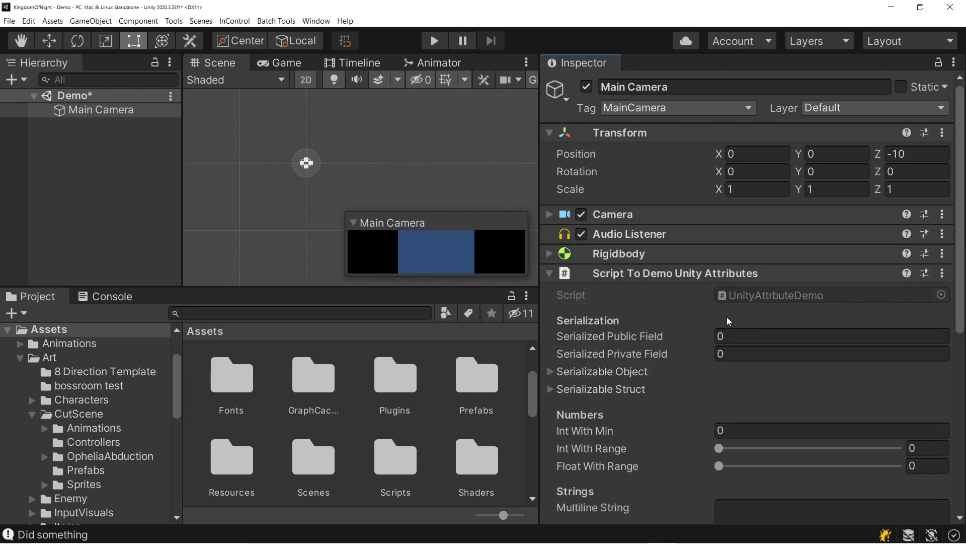
{"action": "mouse_move", "coordinate": [595, 260]}
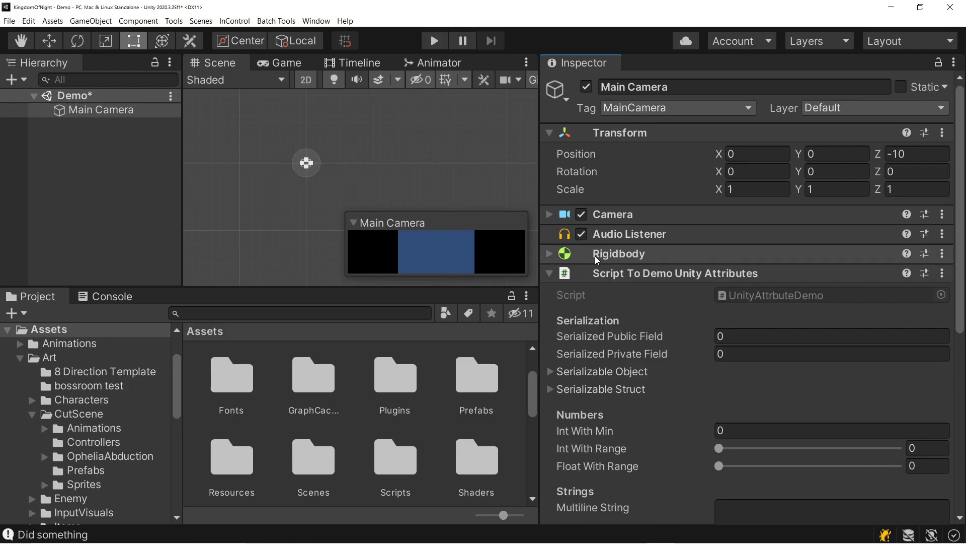
{"action": "mouse_move", "coordinate": [610, 259]}
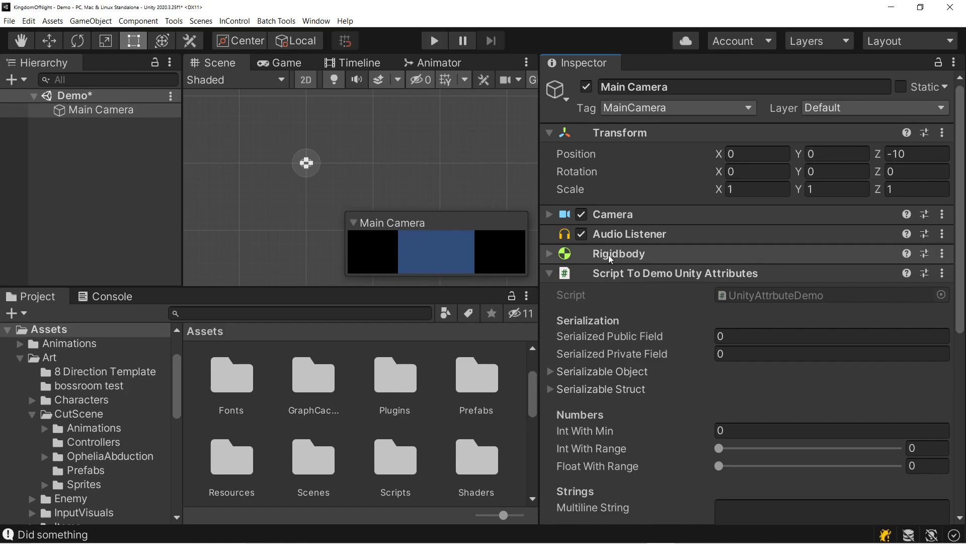
{"action": "mouse_move", "coordinate": [943, 254]}
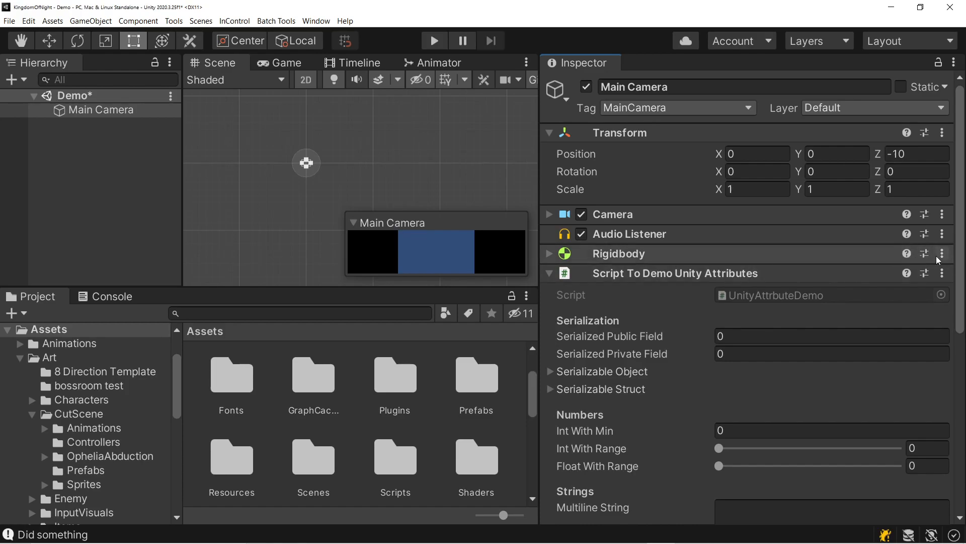
Attempt to remove the auto-attached Rigidbody component from its ⋮ menu.
{"action": "left_click", "coordinate": [943, 254]}
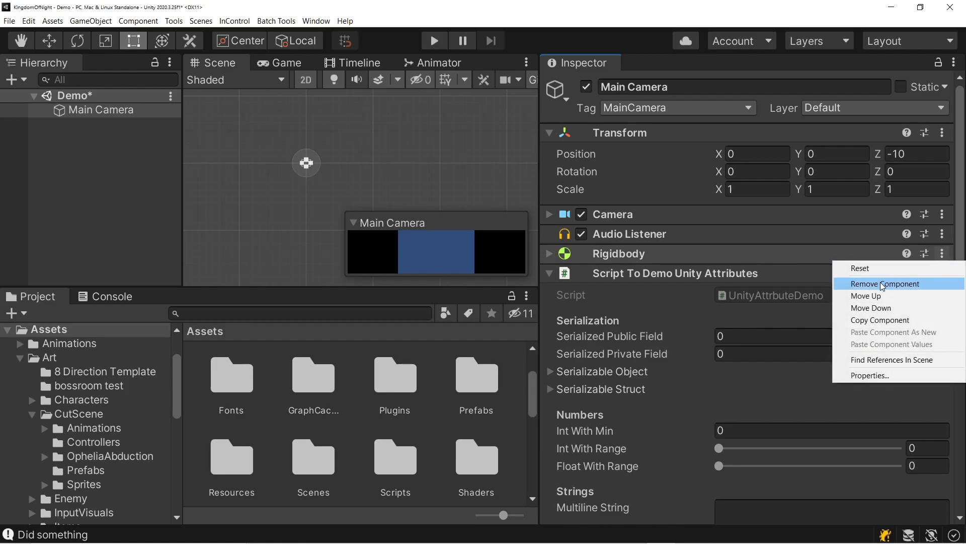
{"action": "left_click", "coordinate": [886, 283]}
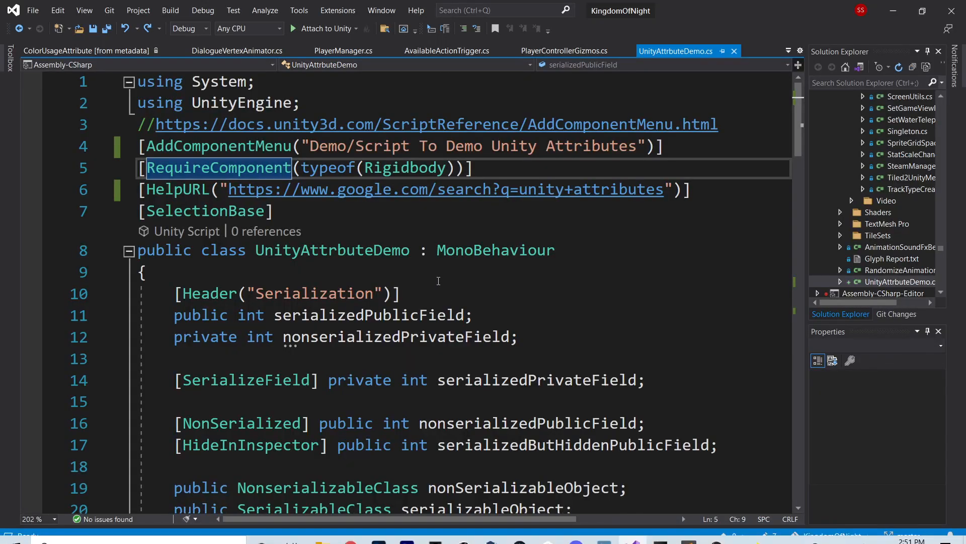
{"action": "mouse_move", "coordinate": [173, 189]}
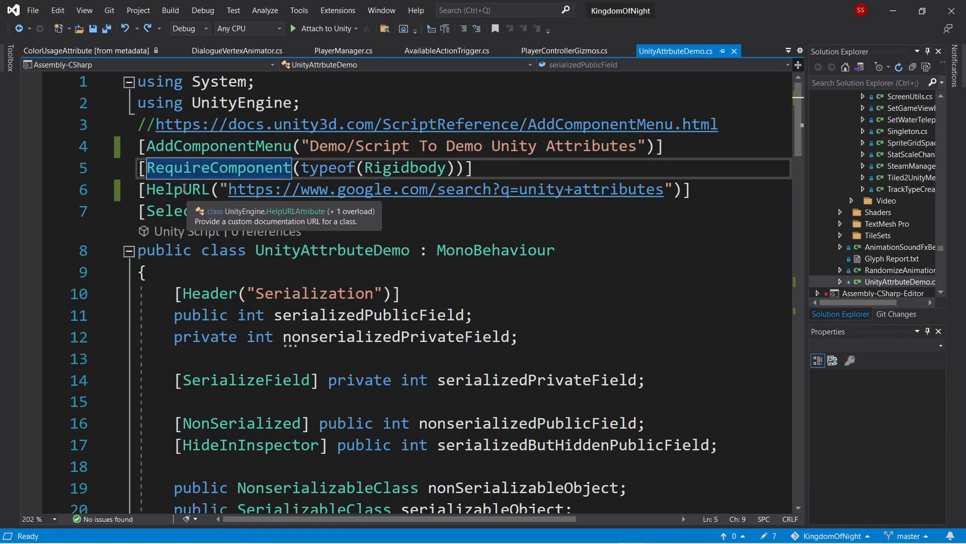
{"action": "mouse_move", "coordinate": [170, 191]}
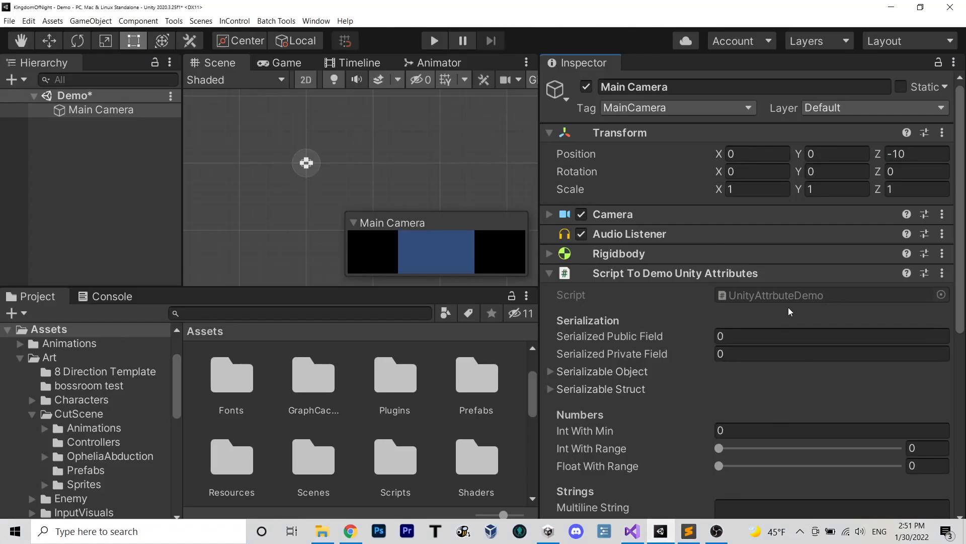
{"action": "mouse_move", "coordinate": [905, 273]}
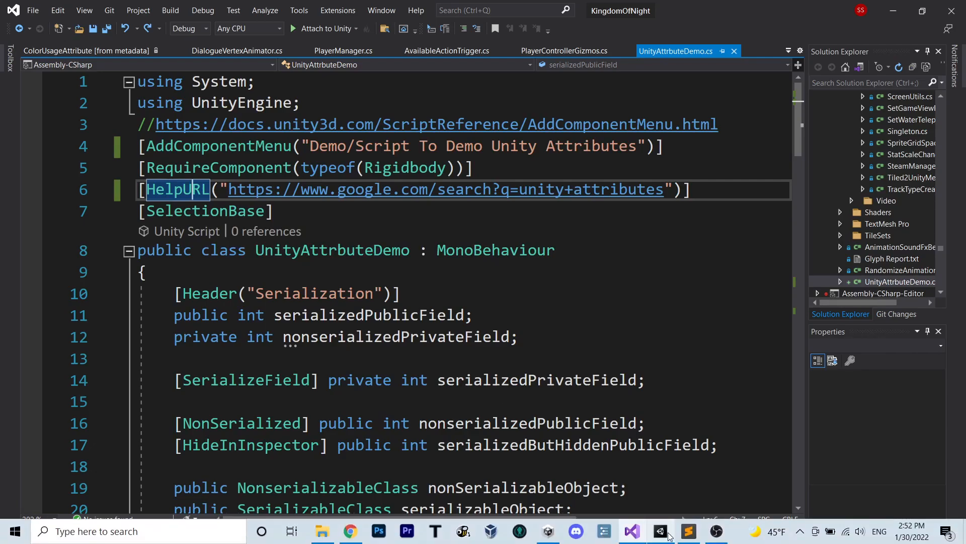
Bring the Unity Editor back to the front with Main Camera's components shown.
{"action": "left_click", "coordinate": [660, 531]}
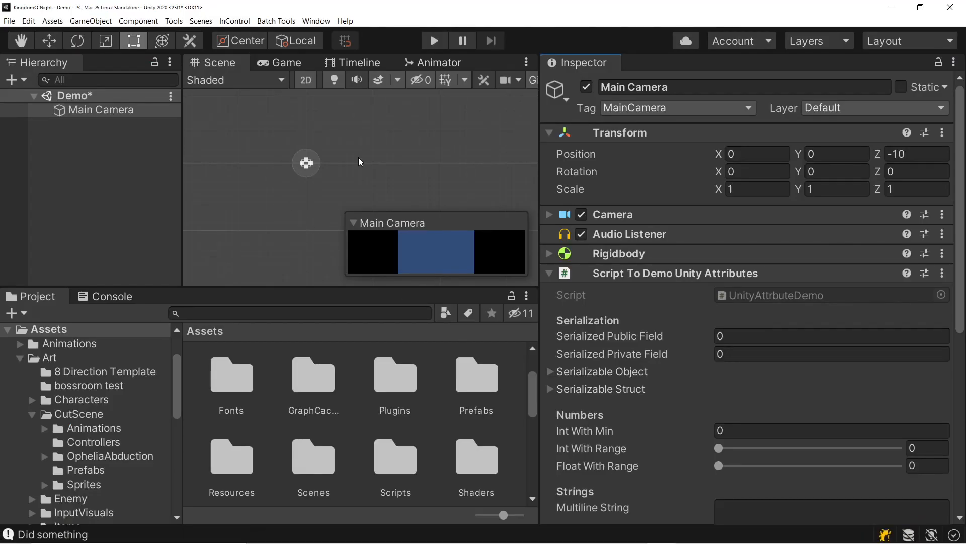